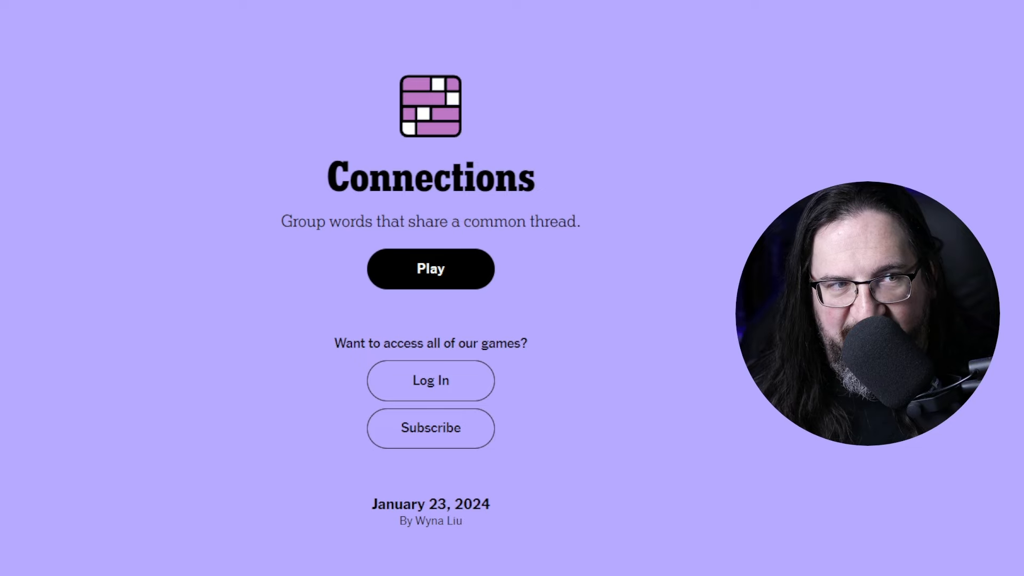
pyautogui.moveTo(643, 320)
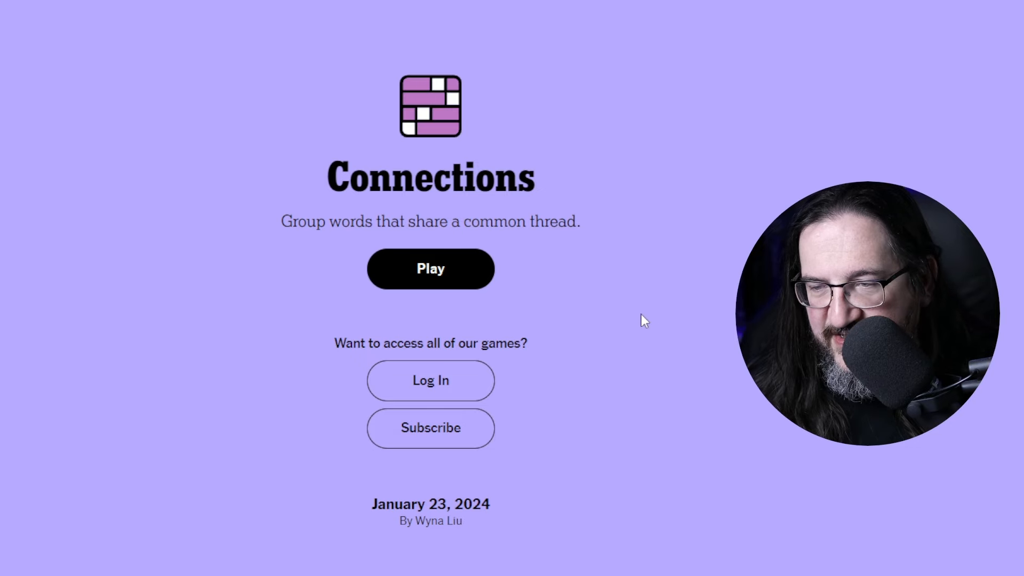
# Step: Start the January 23, 2024 puzzle and select STERLING, DOLLAR and POUND
pyautogui.click(431, 268)
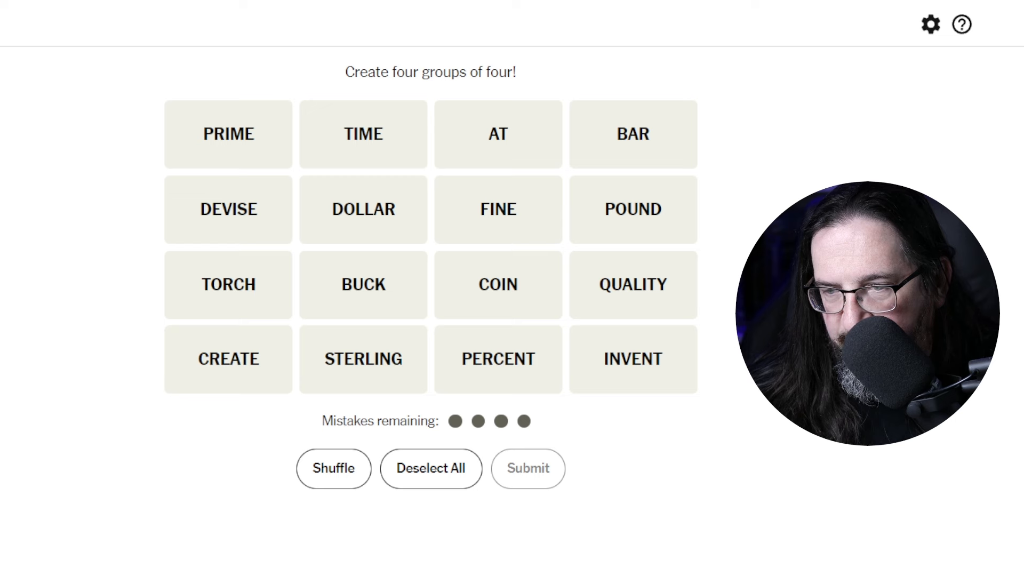
pyautogui.moveTo(357, 366)
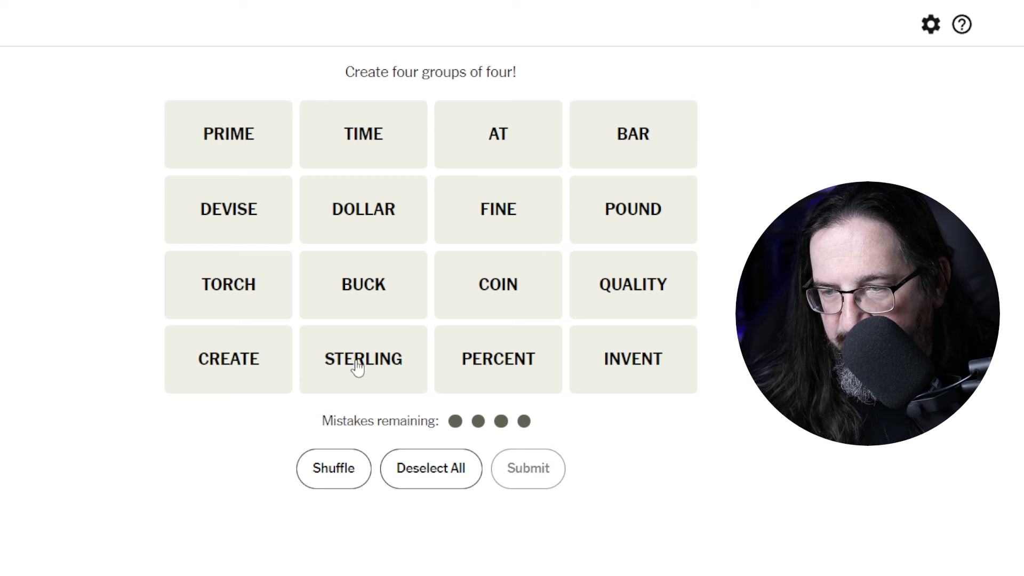
pyautogui.click(364, 209)
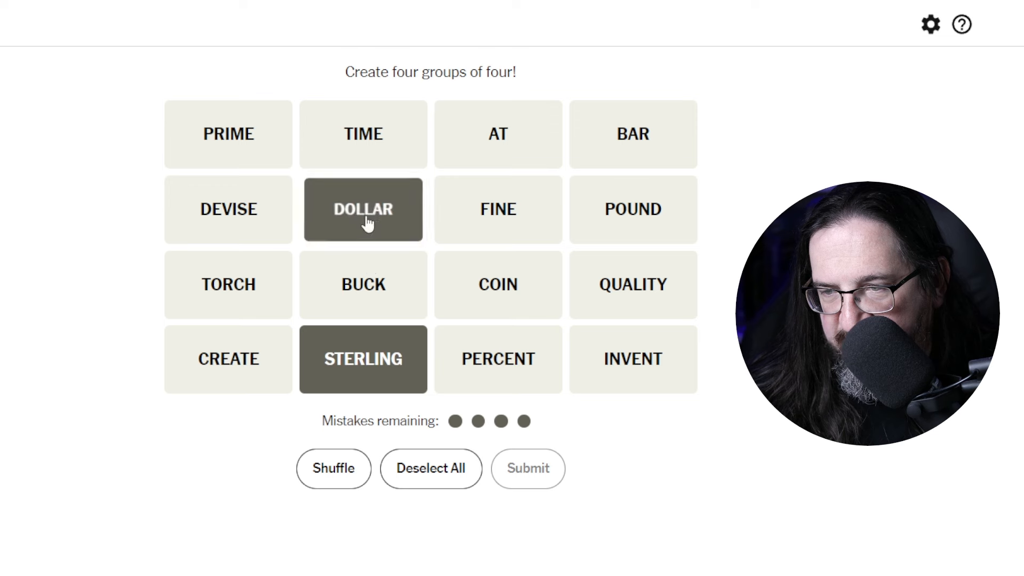
pyautogui.click(632, 209)
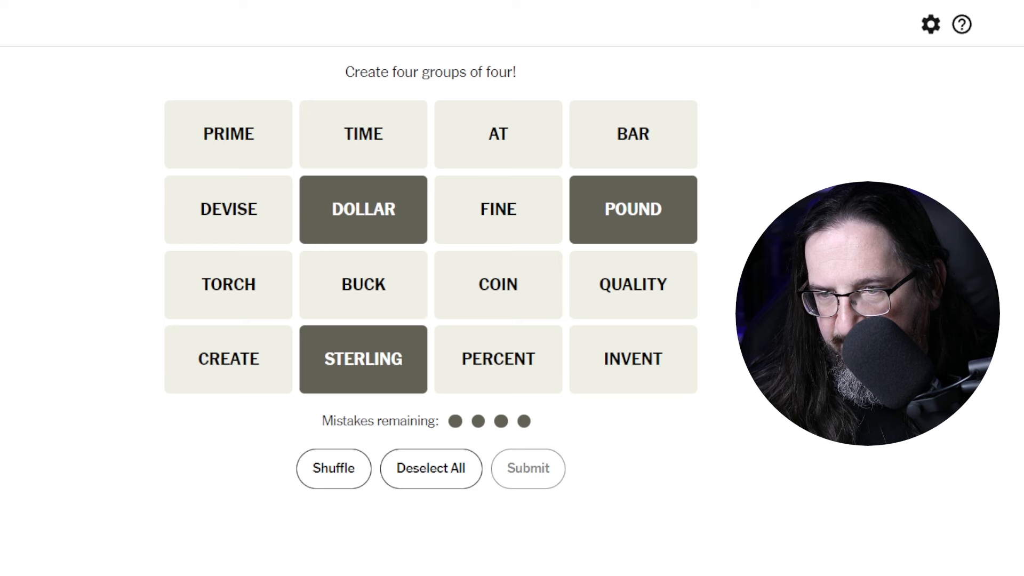
pyautogui.moveTo(376, 294)
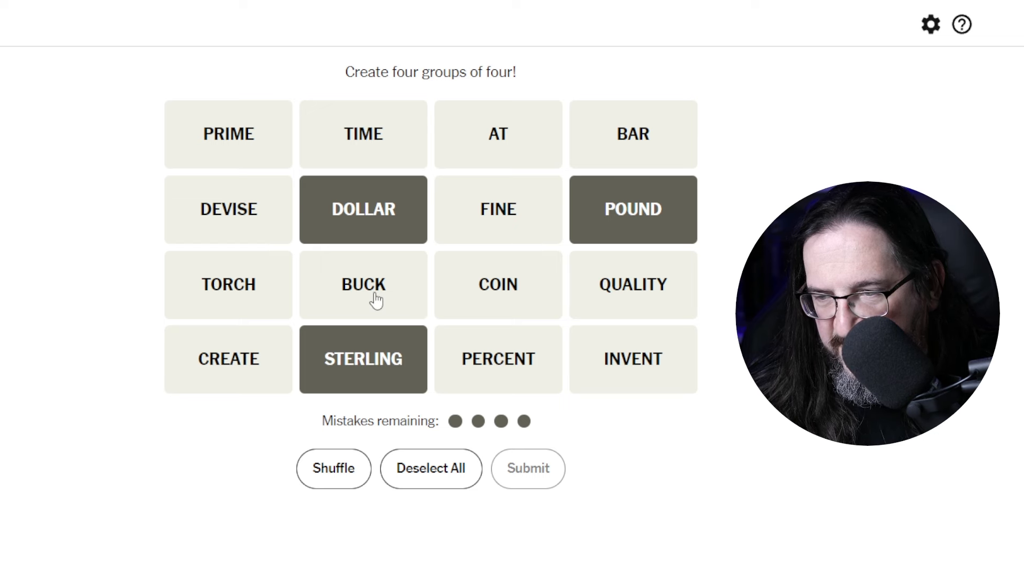
pyautogui.moveTo(449, 375)
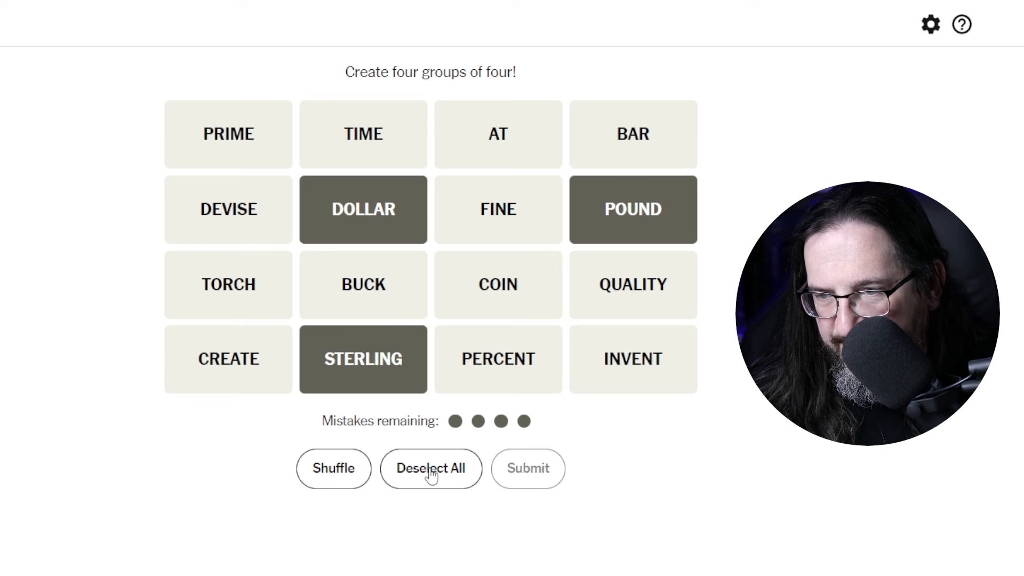
# Step: Clear the currency picks and select DEVISE, CREATE, INVENT and COIN
pyautogui.click(431, 469)
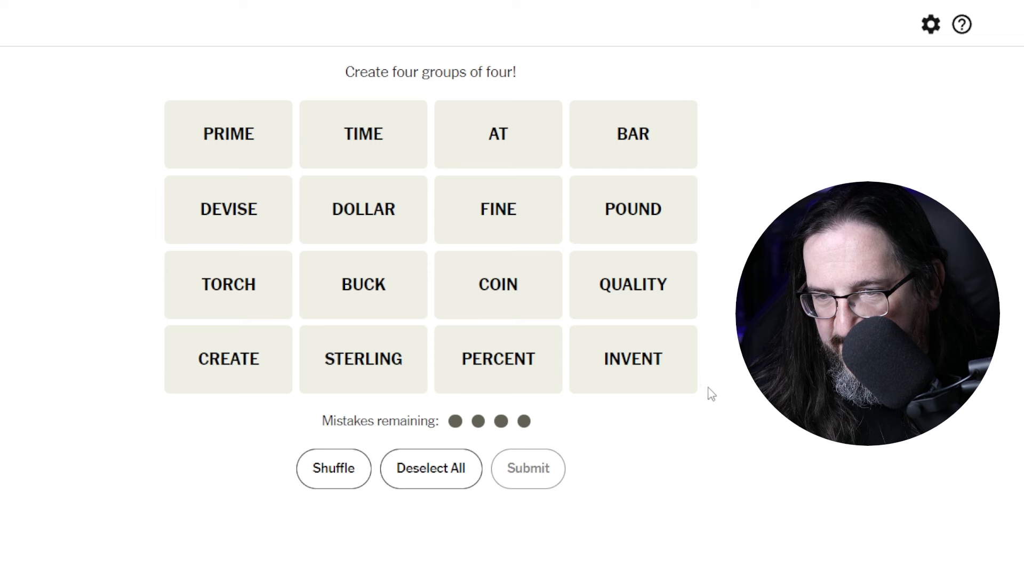
pyautogui.moveTo(490, 317)
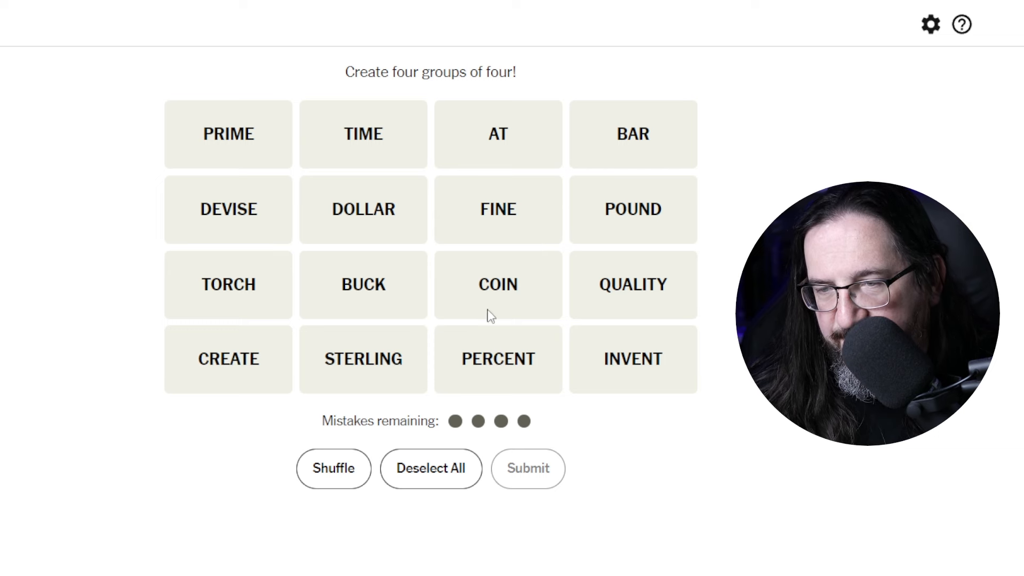
pyautogui.click(228, 209)
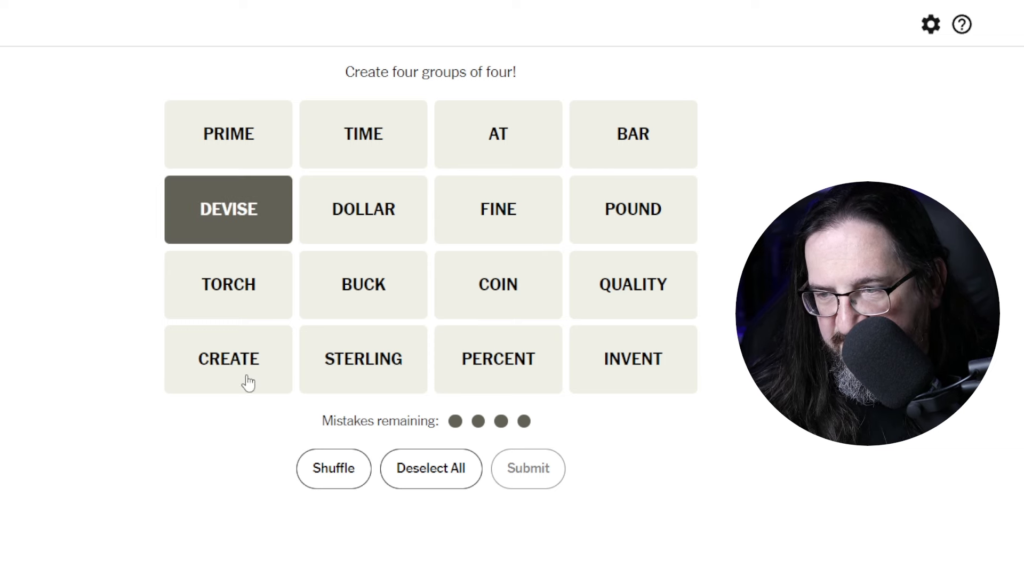
pyautogui.click(632, 358)
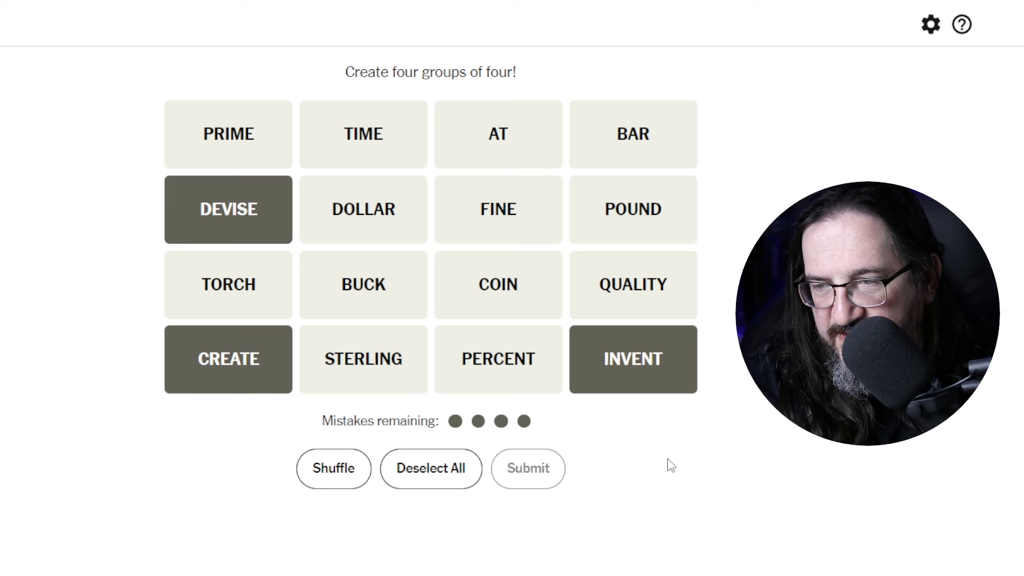
pyautogui.moveTo(660, 454)
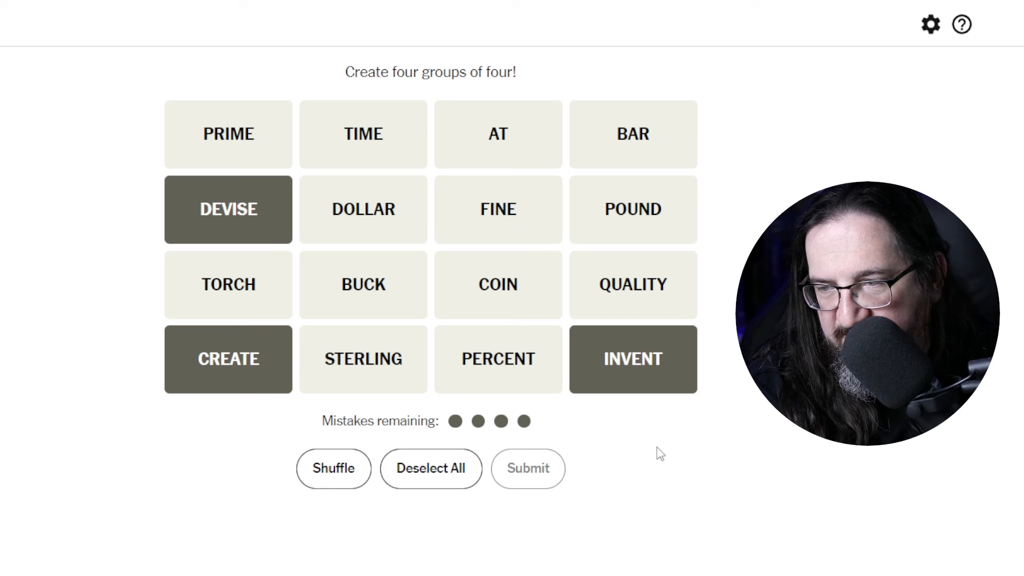
pyautogui.click(498, 284)
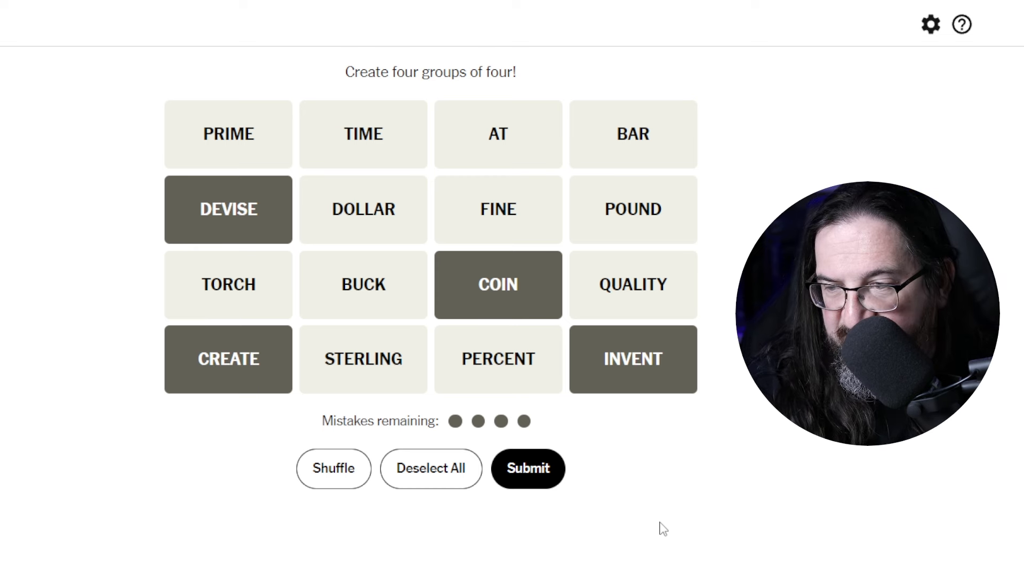
pyautogui.moveTo(687, 559)
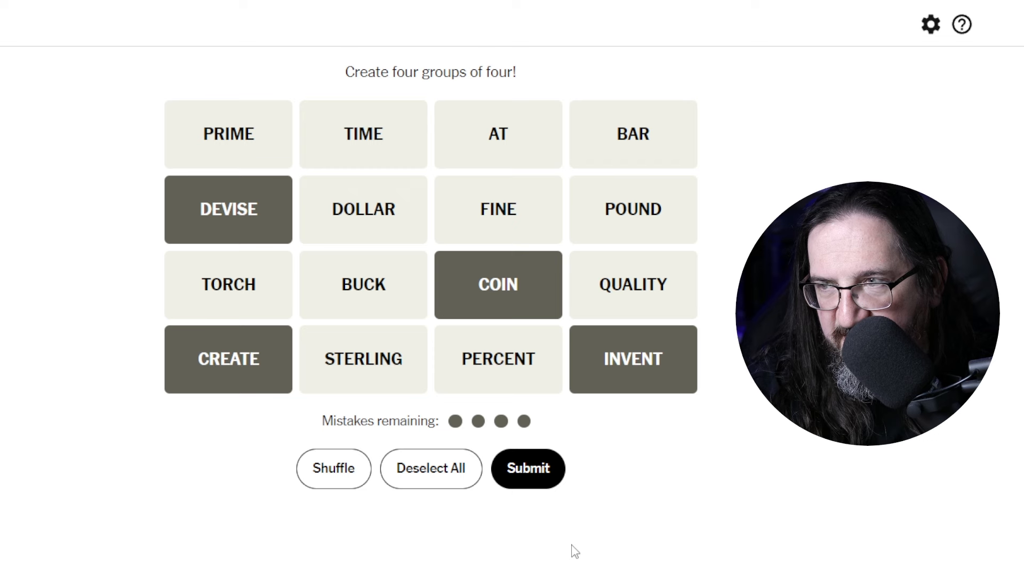
pyautogui.moveTo(565, 550)
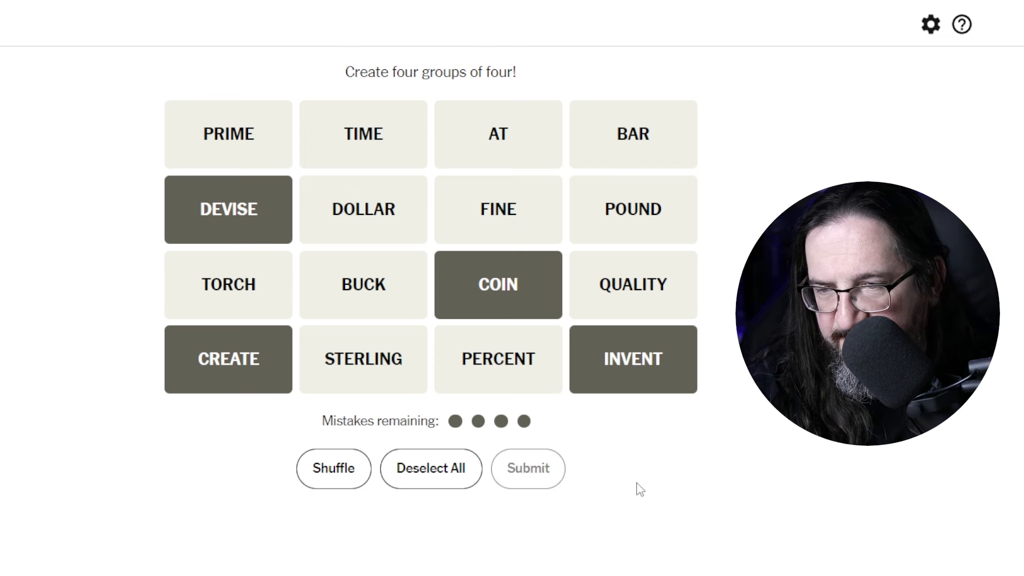
# Step: Submit the COIN-CREATE-DEVISE-INVENT group, then submit FINE, PRIME, QUALITY and STERLING
pyautogui.click(527, 469)
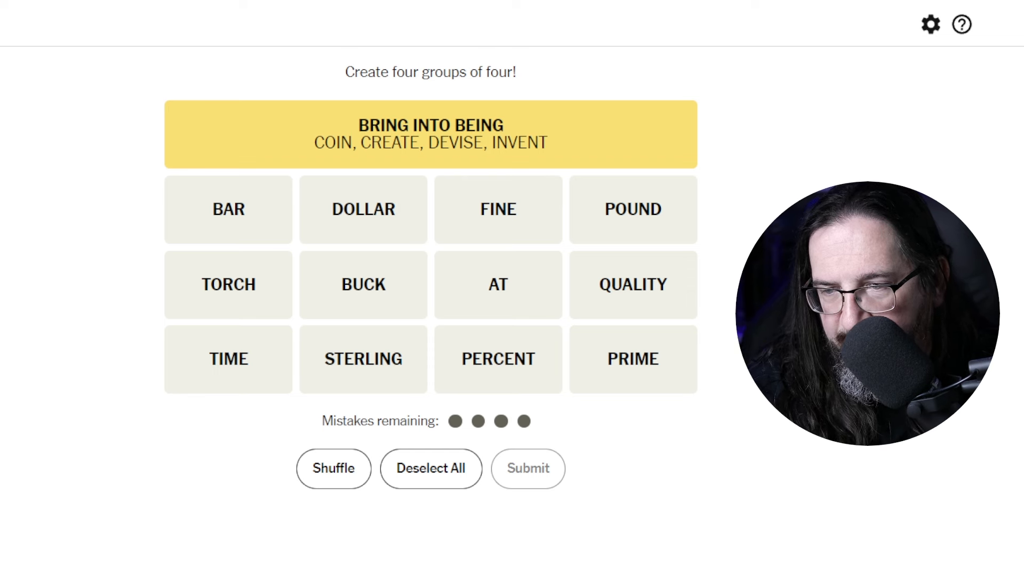
pyautogui.click(632, 359)
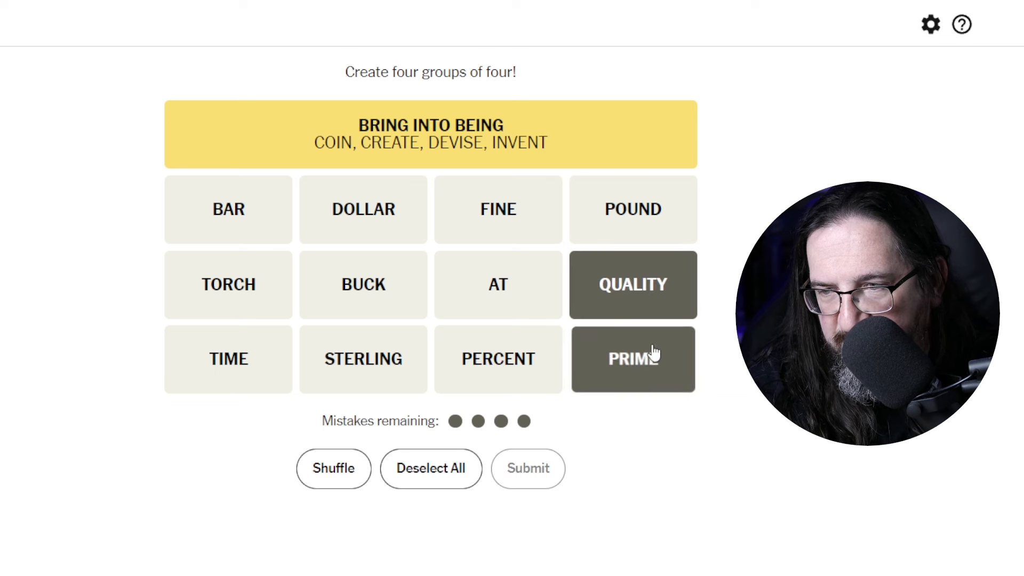
pyautogui.click(498, 210)
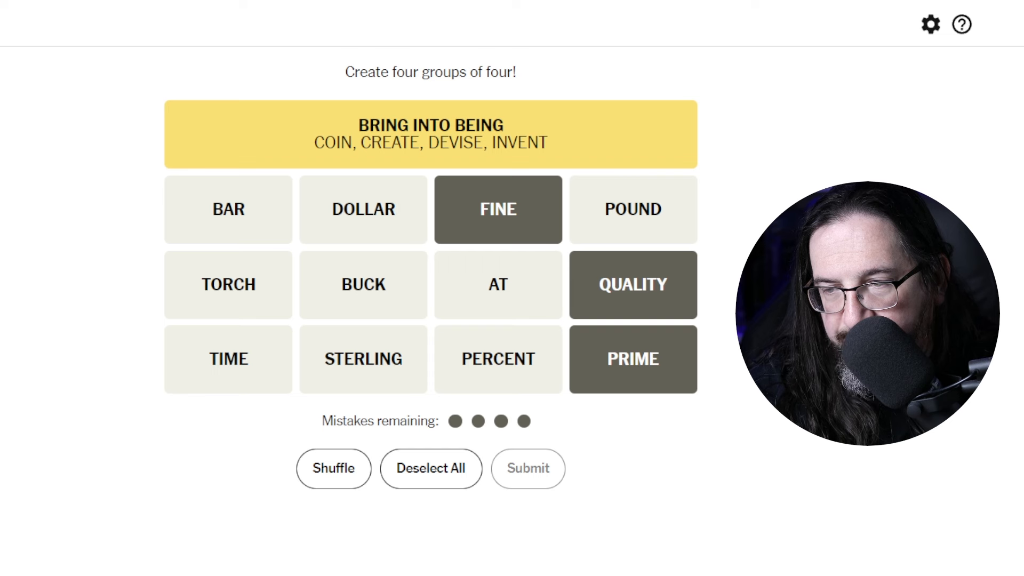
pyautogui.click(362, 358)
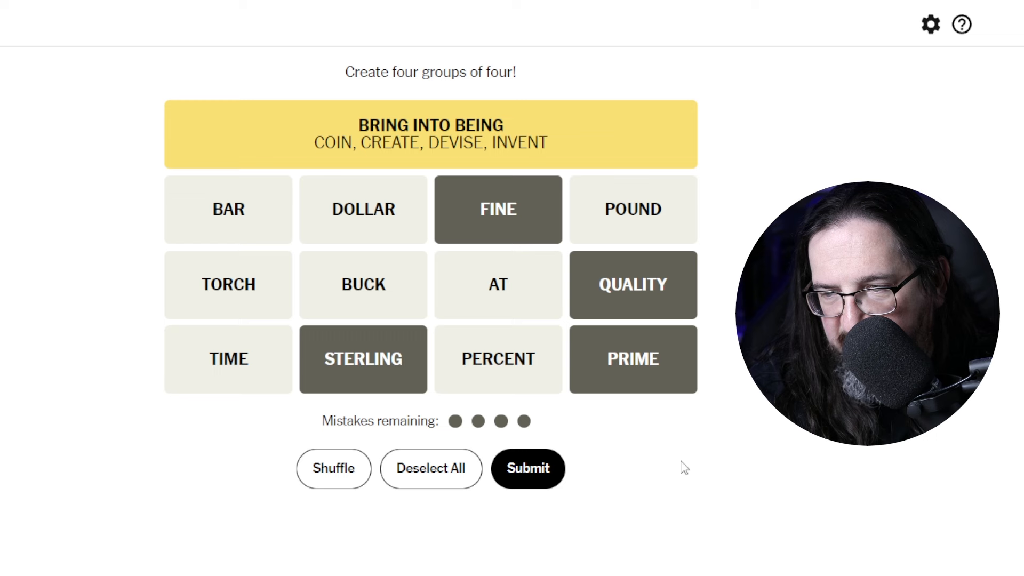
pyautogui.moveTo(649, 458)
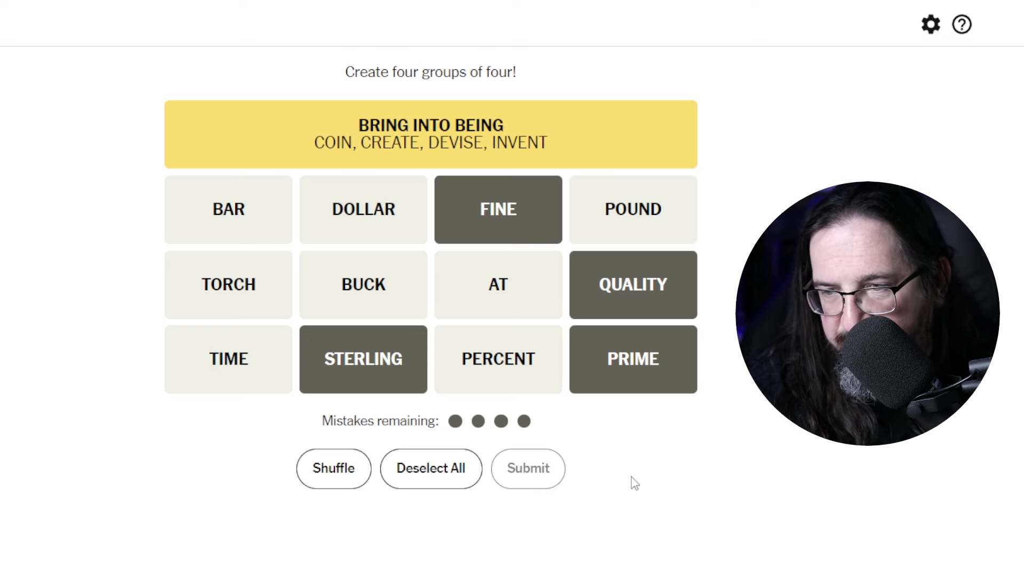
pyautogui.click(527, 468)
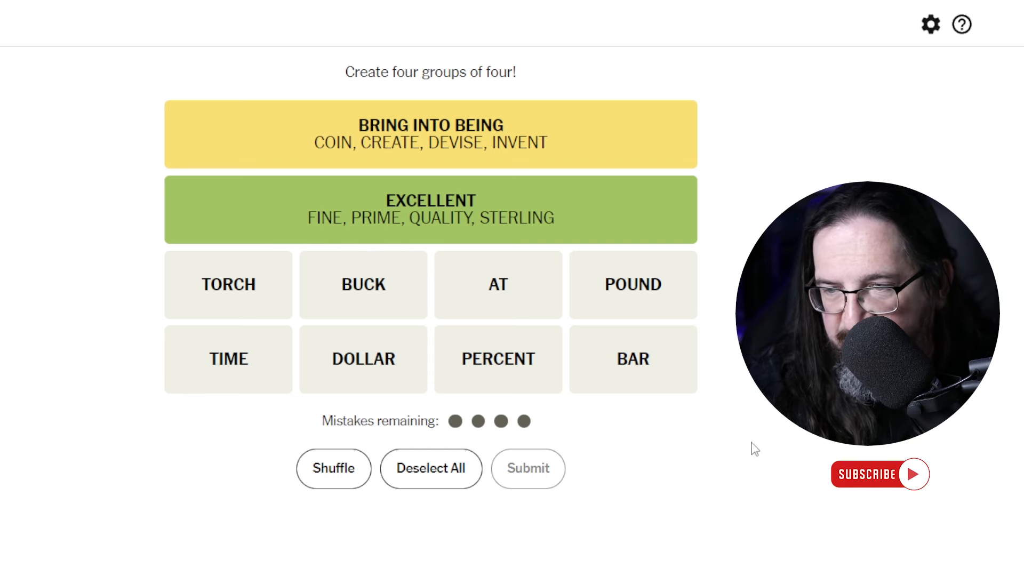
# Step: Select BUCK, DOLLAR and POUND as three likely currency words
pyautogui.click(880, 475)
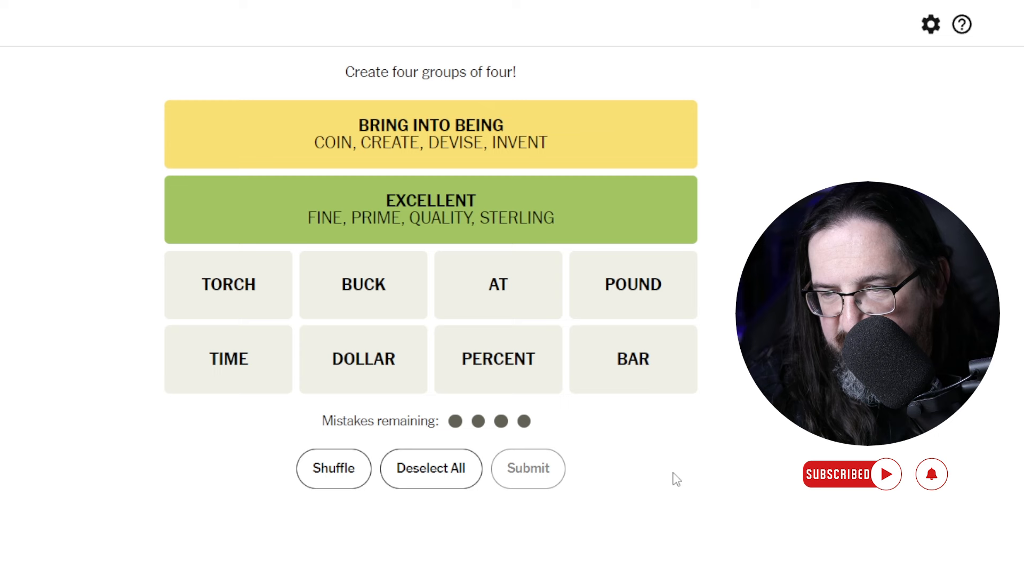
pyautogui.moveTo(427, 307)
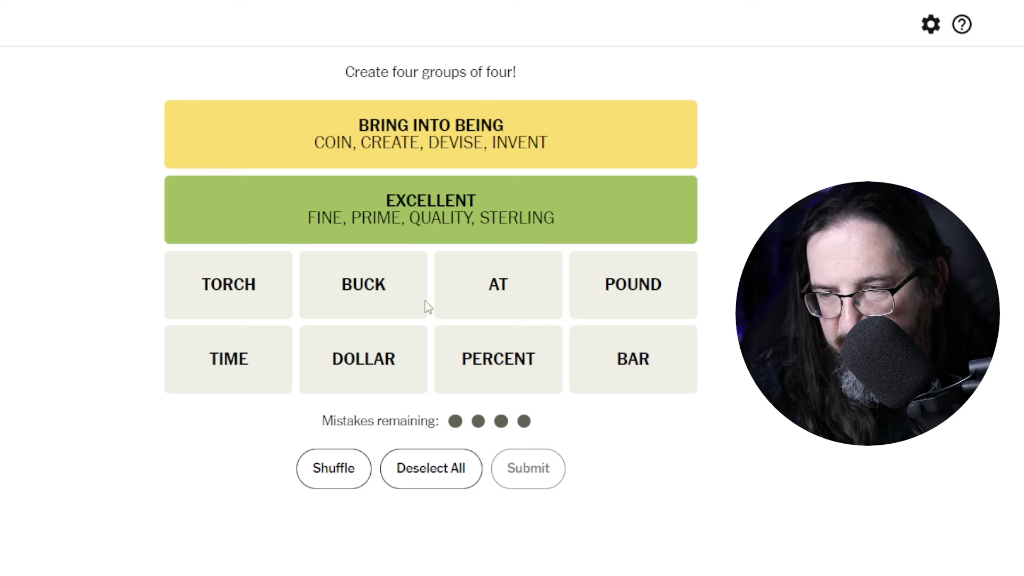
pyautogui.click(363, 358)
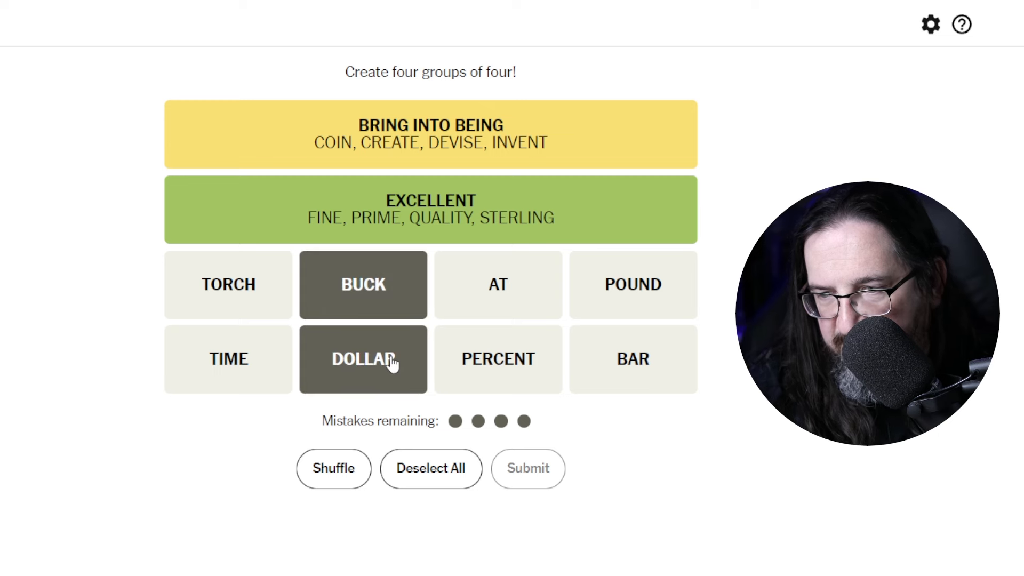
pyautogui.moveTo(632, 285)
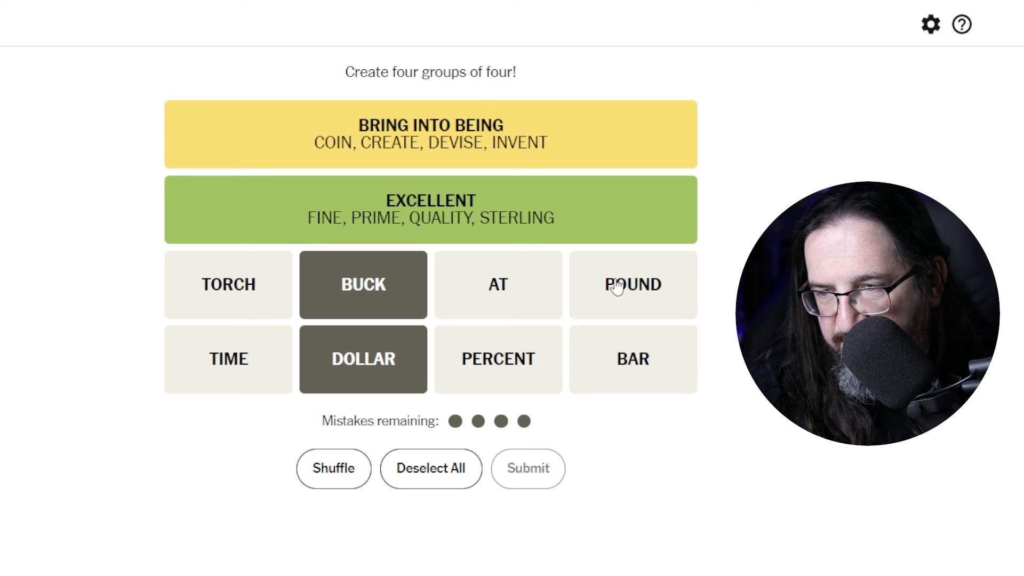
pyautogui.click(632, 284)
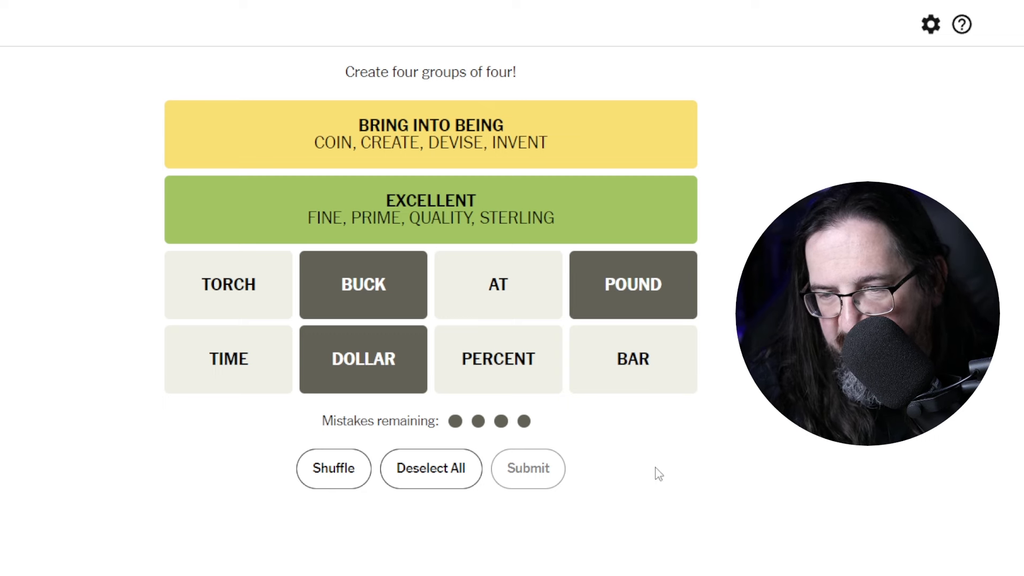
pyautogui.moveTo(459, 534)
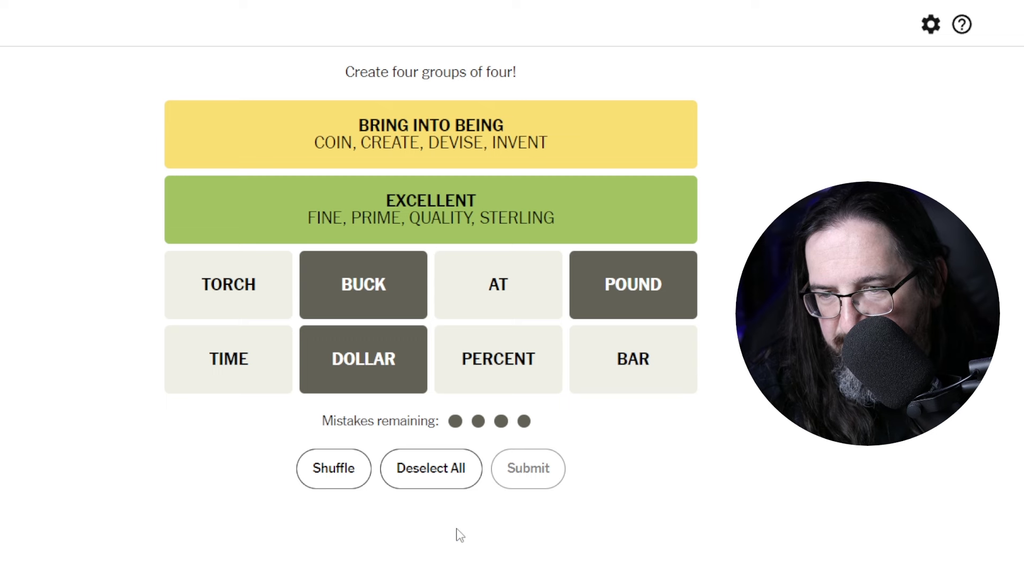
# Step: Deselect BUCK, DOLLAR and POUND so no remaining word is chosen
pyautogui.click(430, 468)
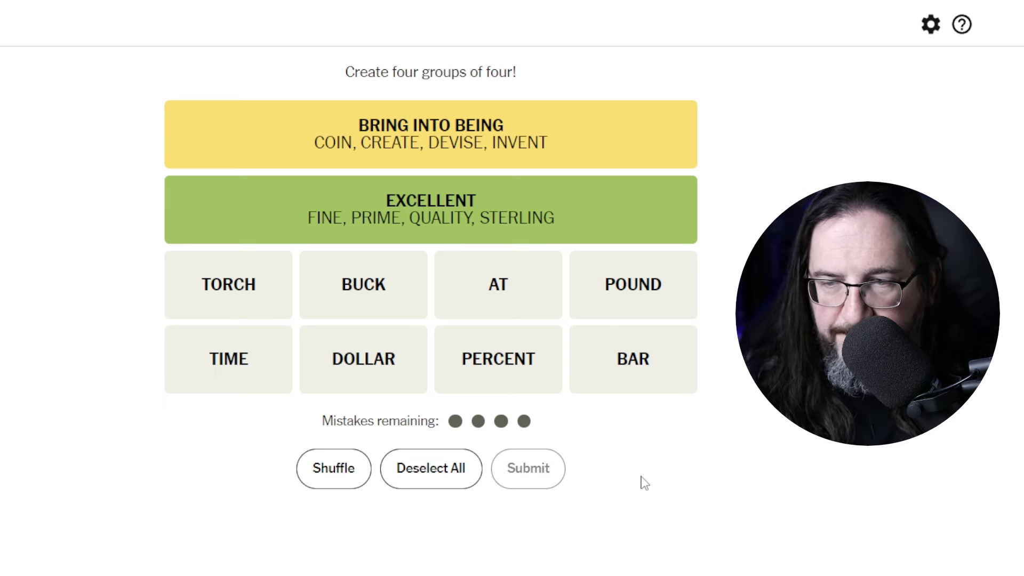
pyautogui.moveTo(623, 453)
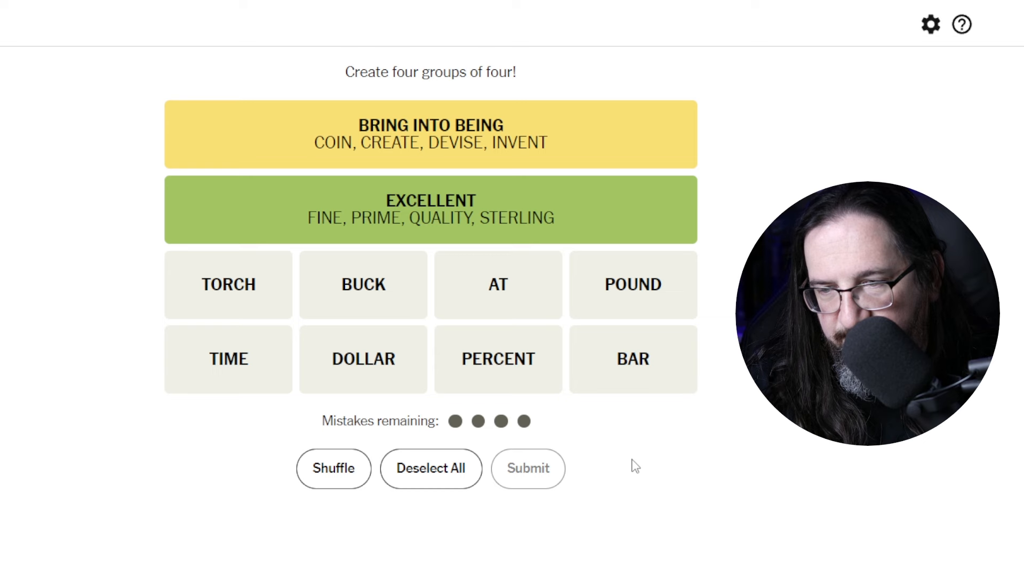
pyautogui.moveTo(655, 466)
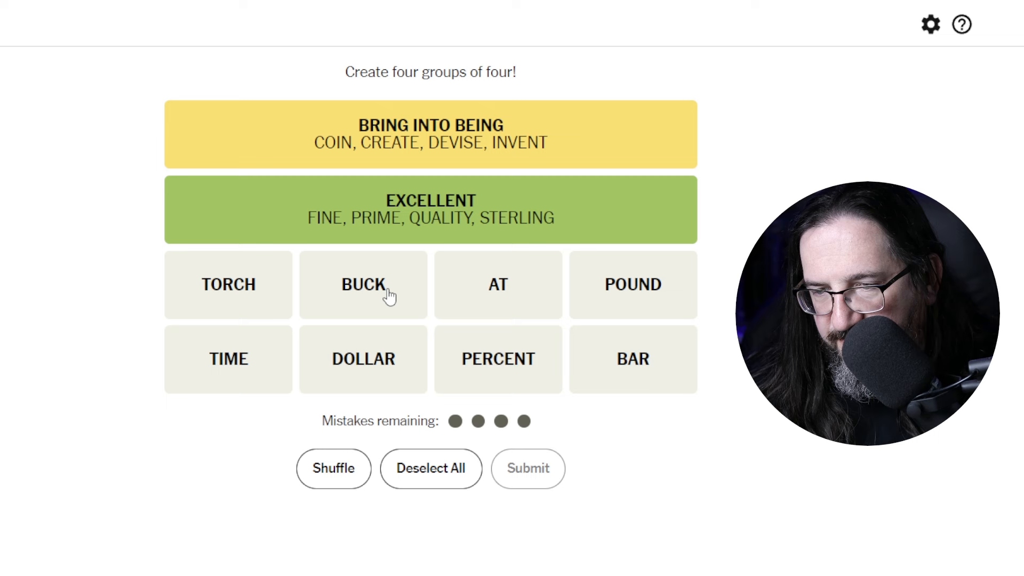
# Step: Guess TIME, PERCENT, POUND and DOLLAR, then swap DOLLAR for BAR
pyautogui.click(227, 359)
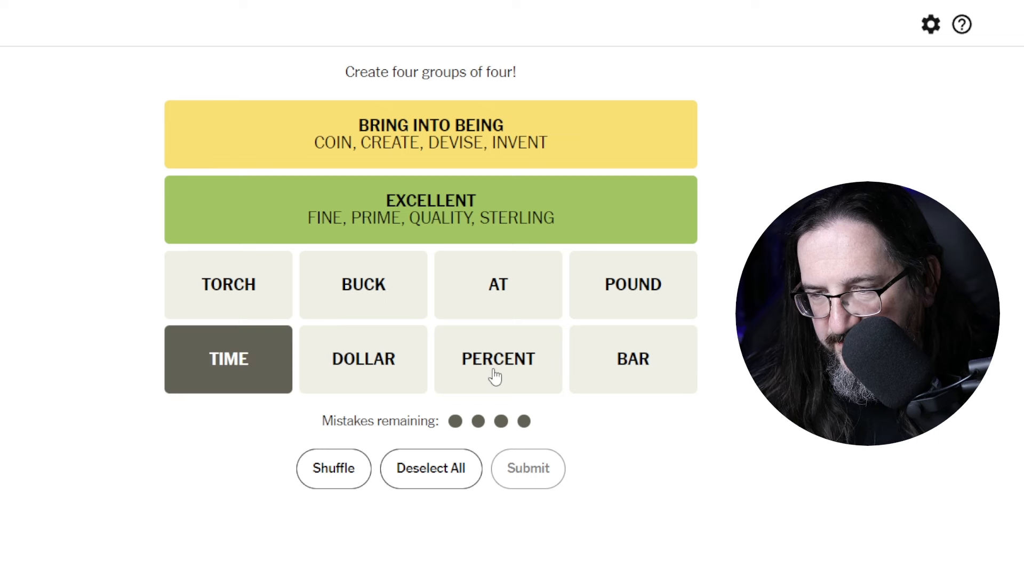
pyautogui.moveTo(232, 430)
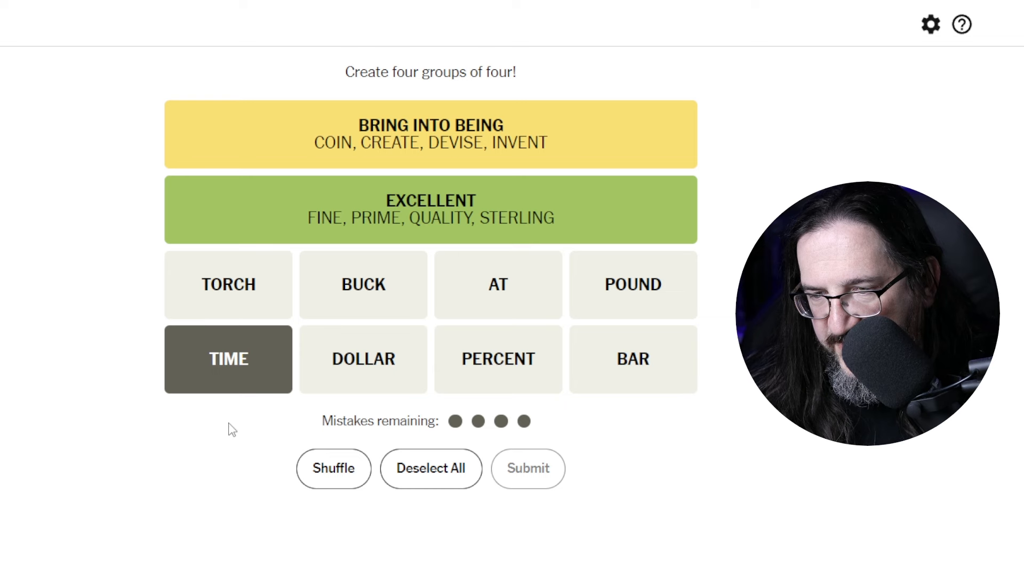
pyautogui.click(498, 358)
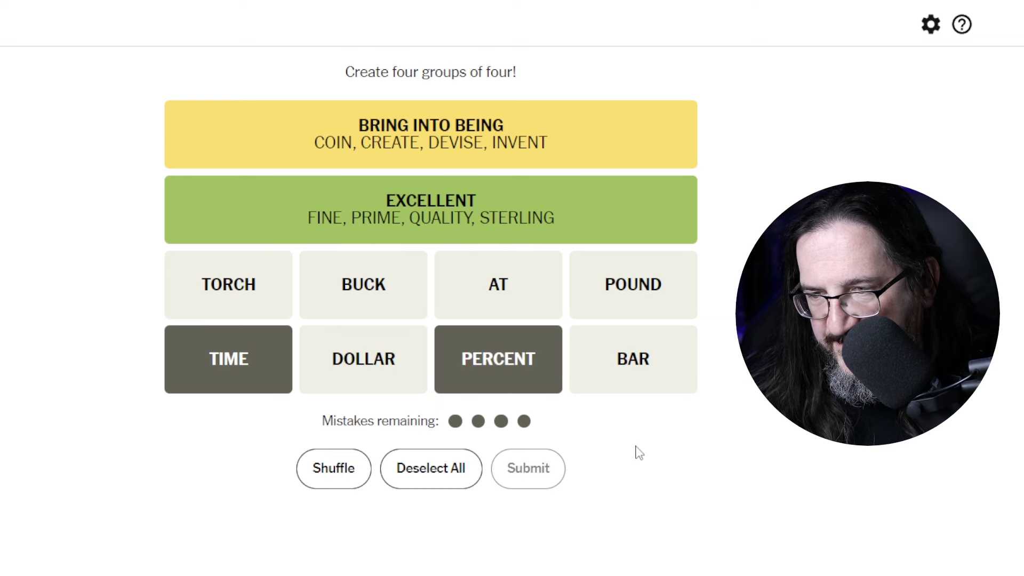
pyautogui.click(632, 284)
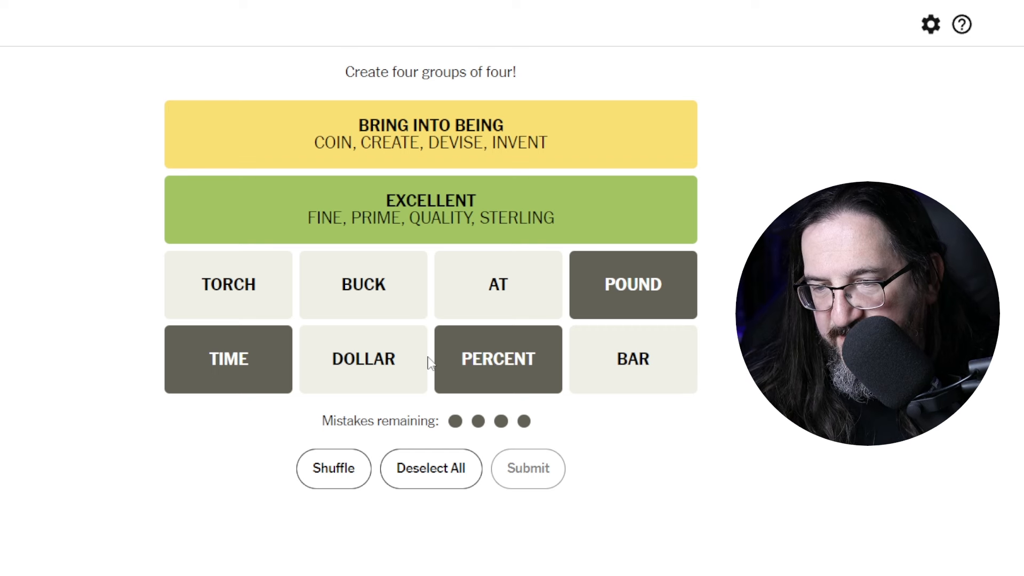
pyautogui.click(363, 358)
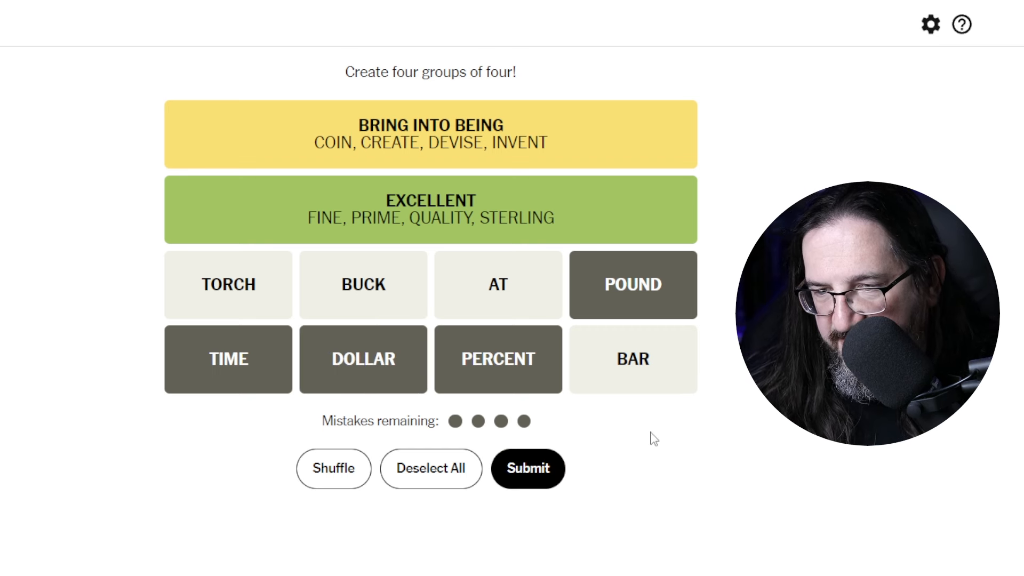
pyautogui.moveTo(650, 511)
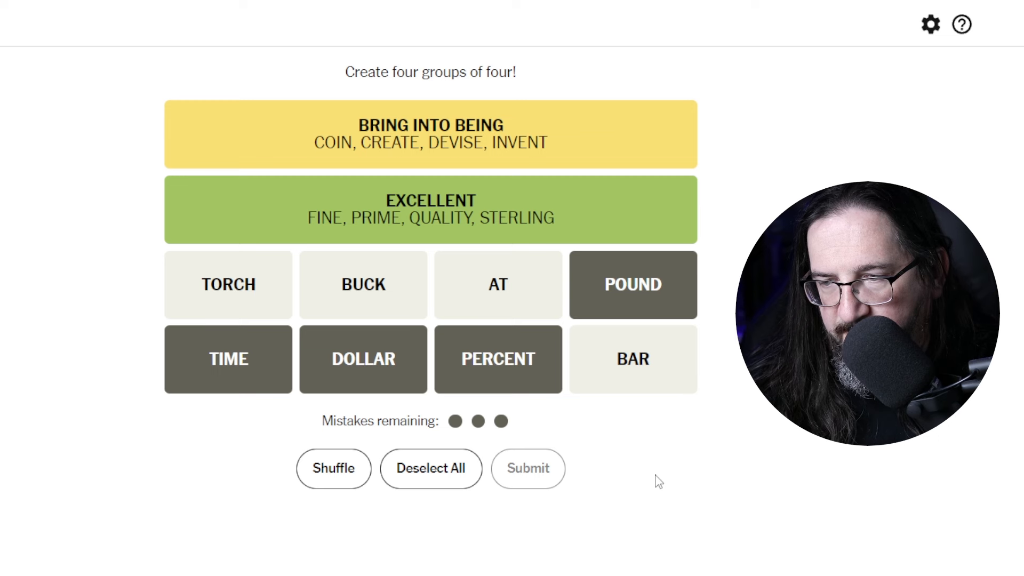
pyautogui.click(362, 359)
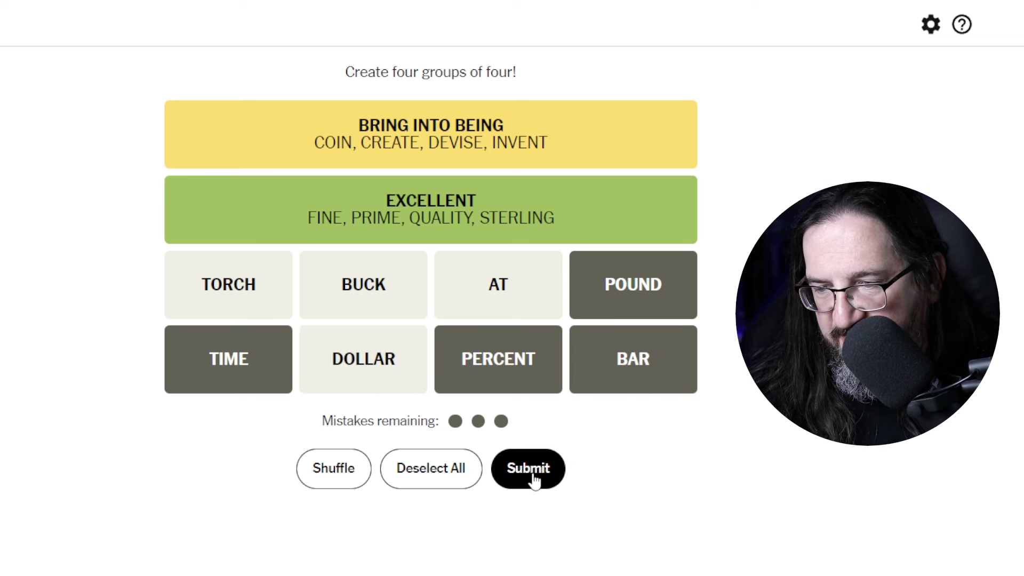
# Step: Submit TIME, PERCENT, POUND and BAR, then put DOLLAR back in place of BAR
pyautogui.click(528, 469)
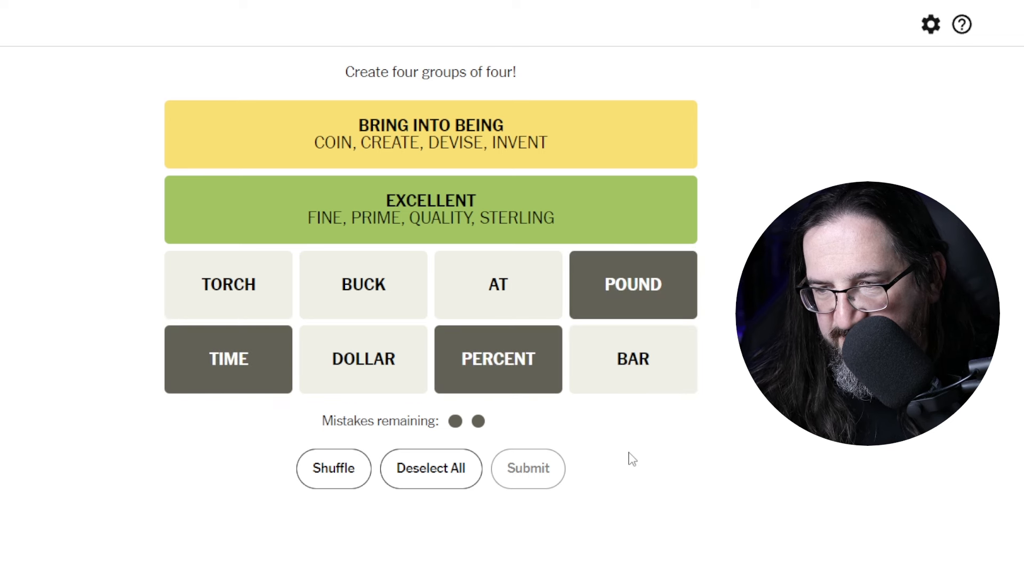
pyautogui.moveTo(376, 366)
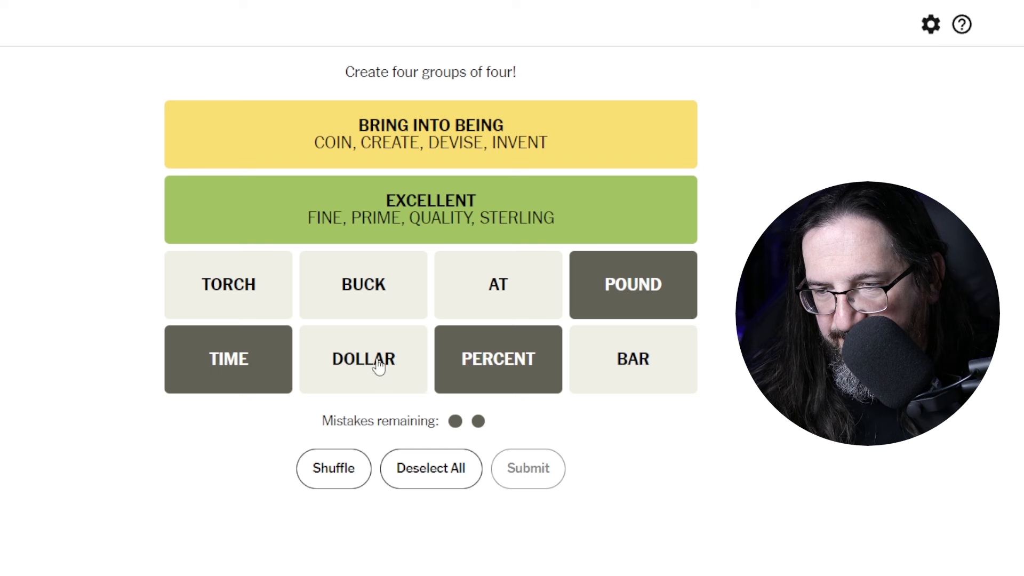
pyautogui.click(363, 358)
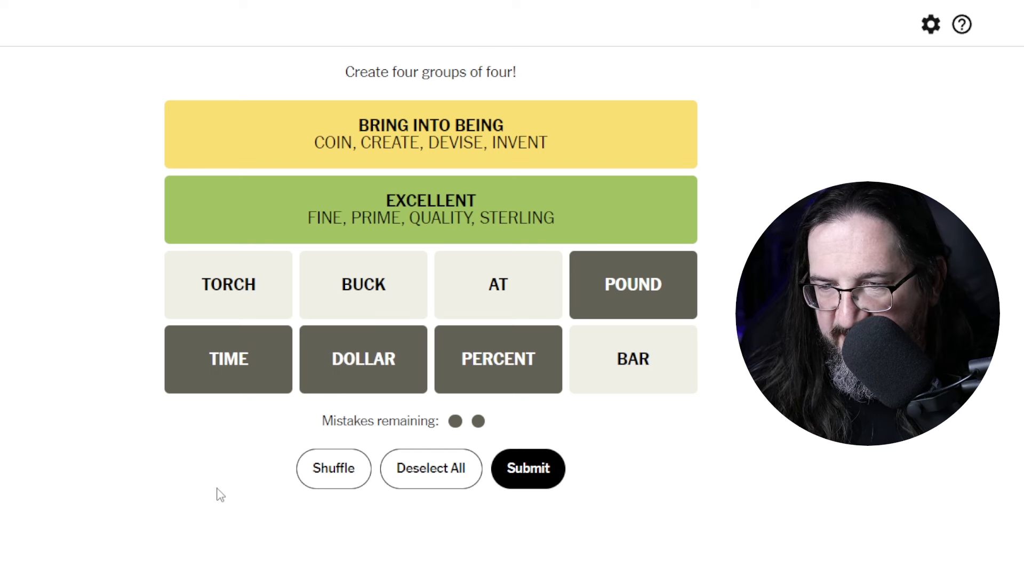
pyautogui.moveTo(388, 480)
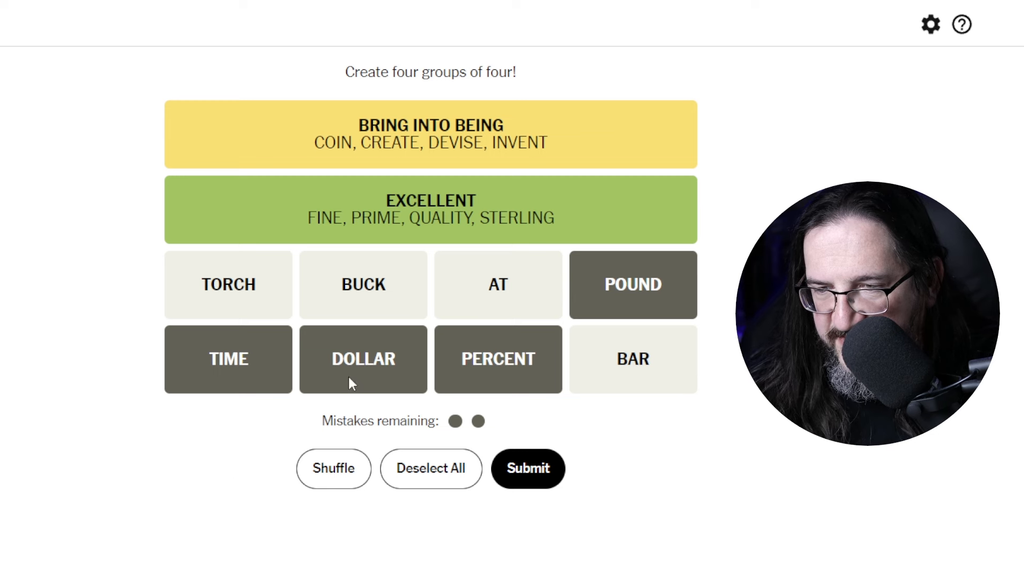
pyautogui.moveTo(716, 492)
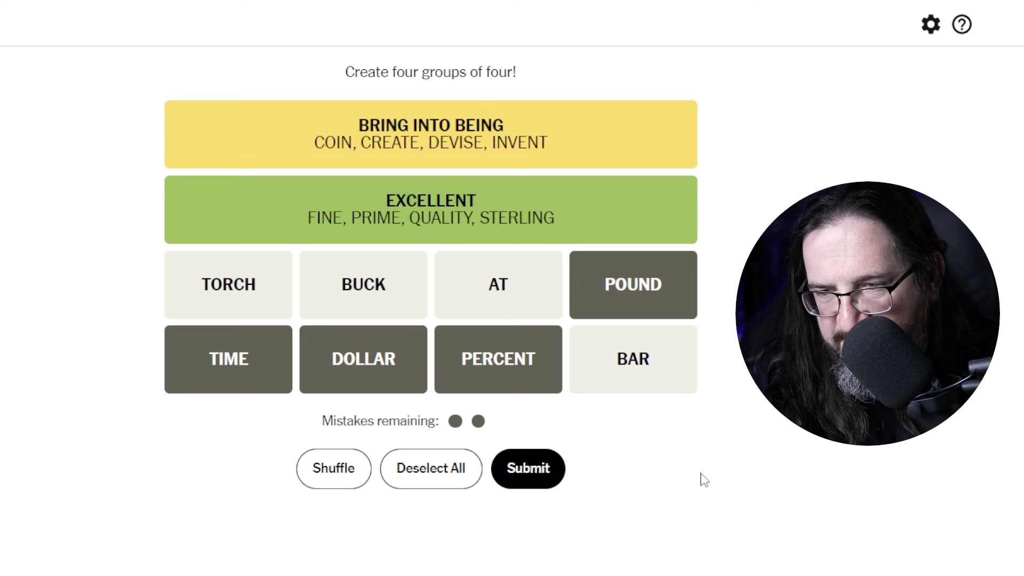
# Step: Swap TIME for BUCK and submit BUCK, DOLLAR, PERCENT and POUND
pyautogui.click(228, 358)
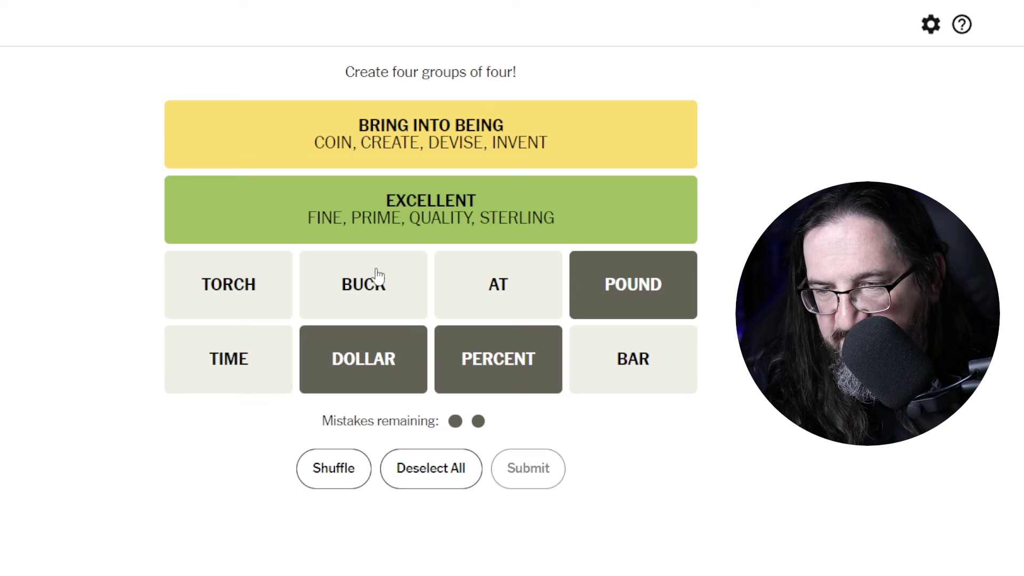
pyautogui.click(363, 284)
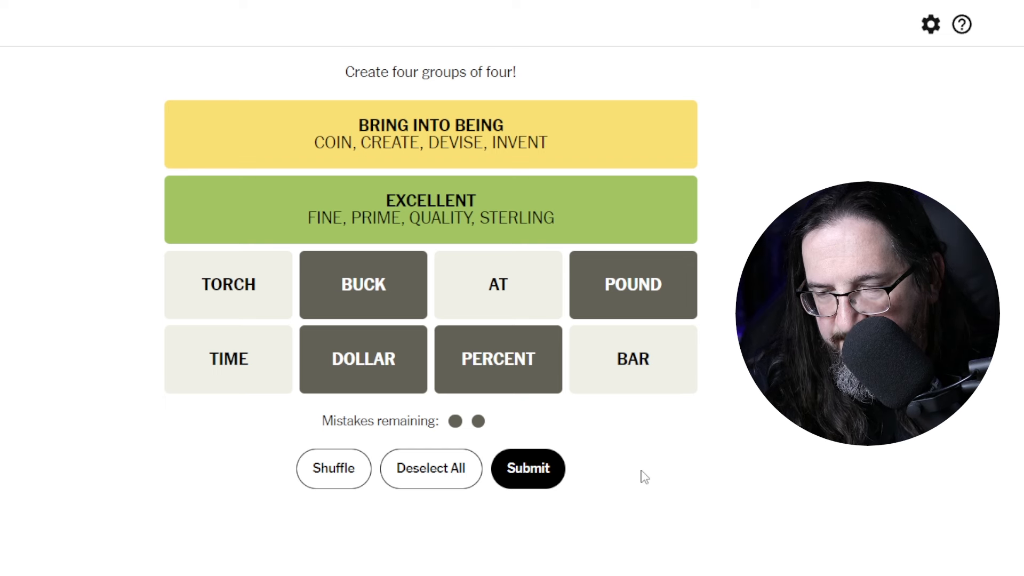
pyautogui.moveTo(557, 564)
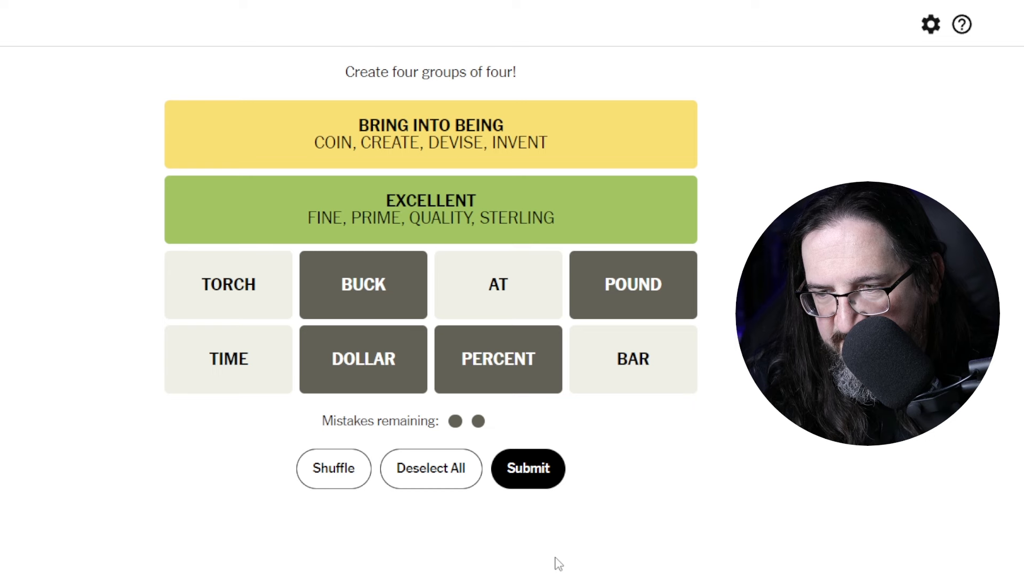
pyautogui.click(527, 468)
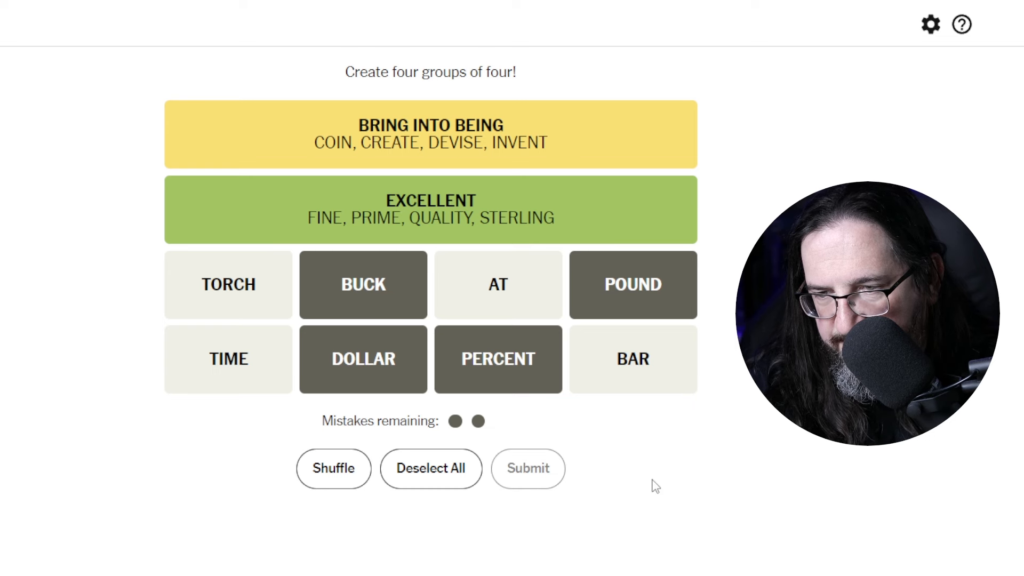
pyautogui.click(527, 469)
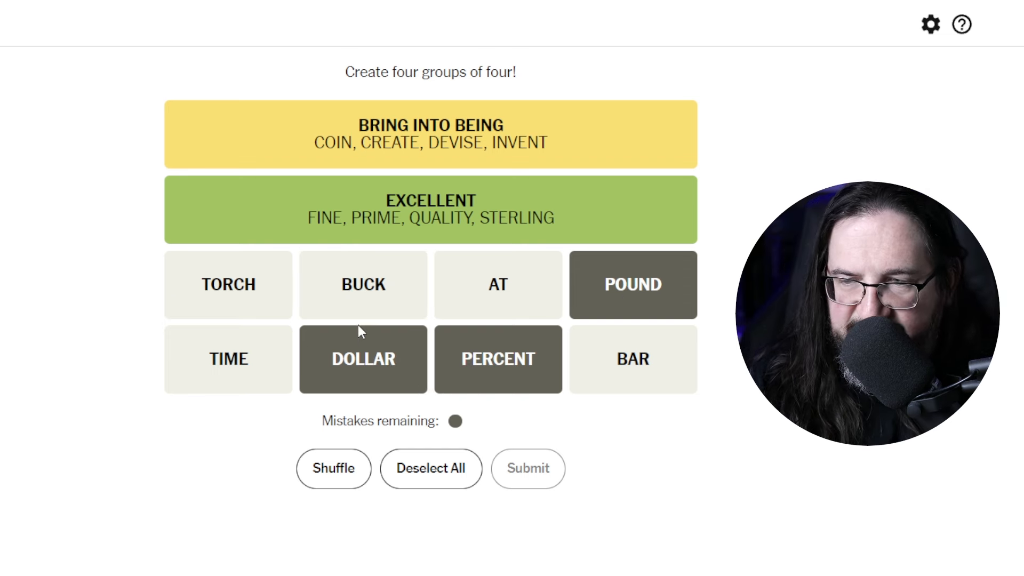
pyautogui.moveTo(630, 516)
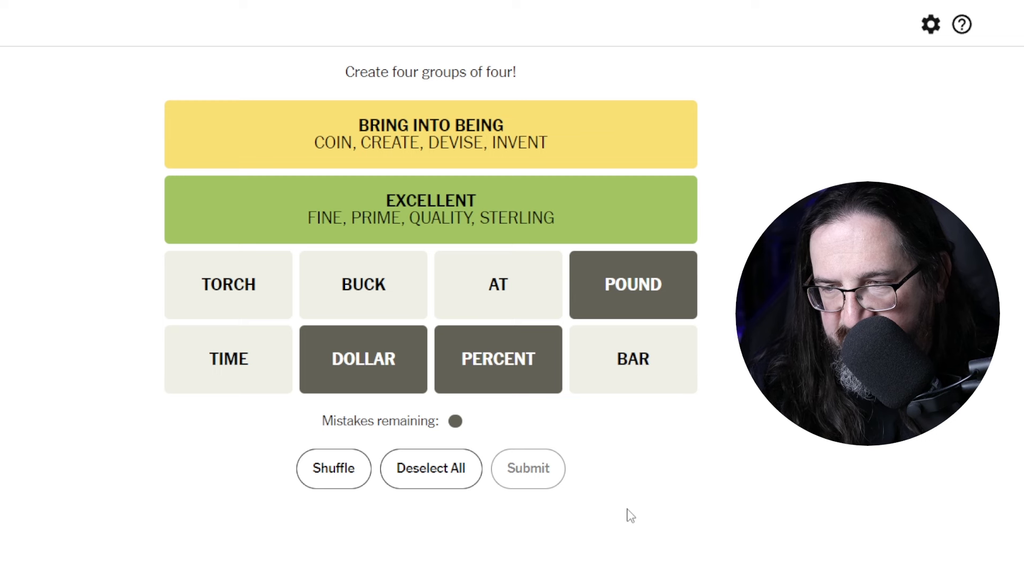
pyautogui.moveTo(407, 306)
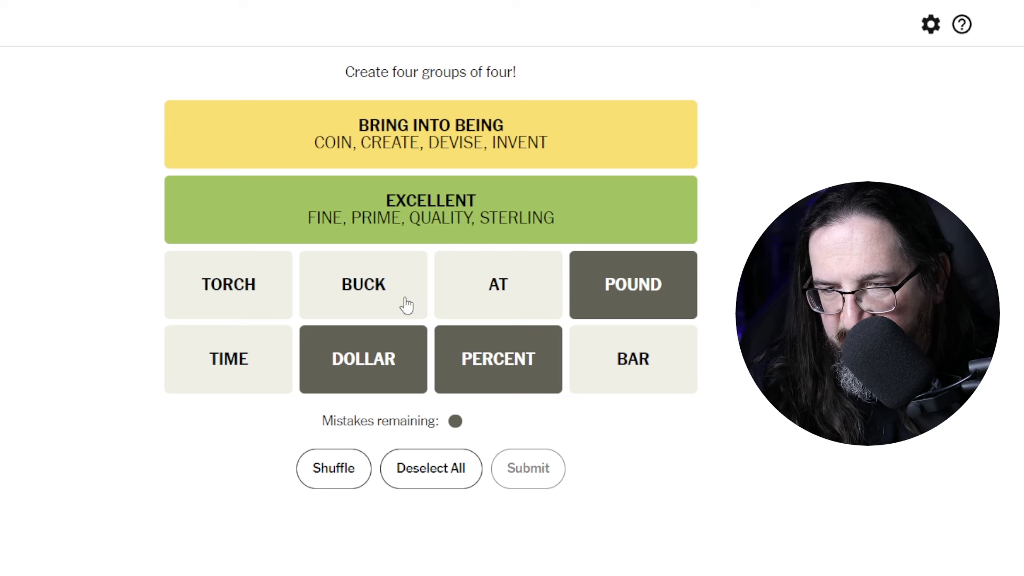
# Step: Swap POUND for BUCK, add TIME, and submit BUCK-TIME-DOLLAR-PERCENT as the final guess
pyautogui.click(363, 284)
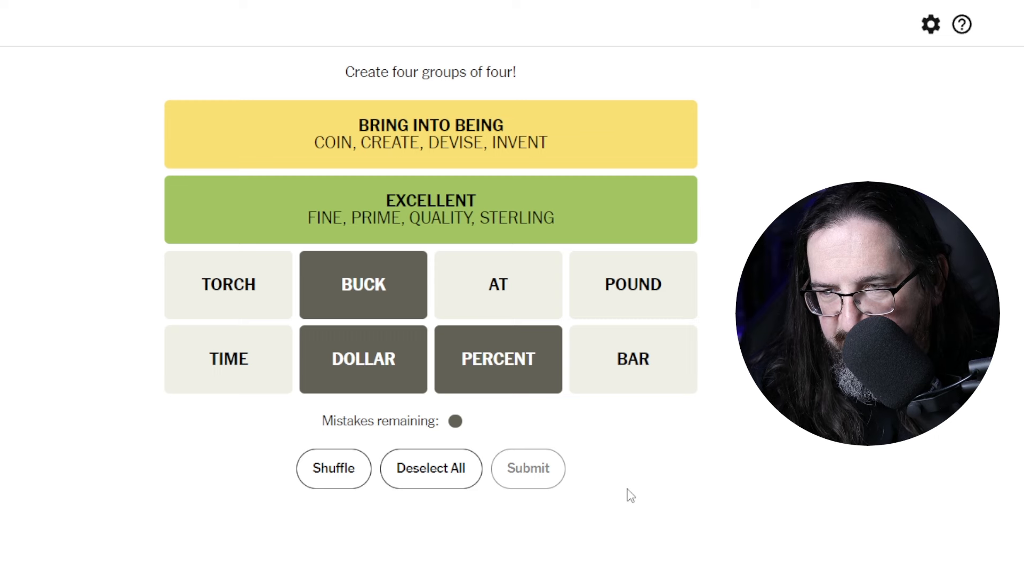
pyautogui.moveTo(434, 381)
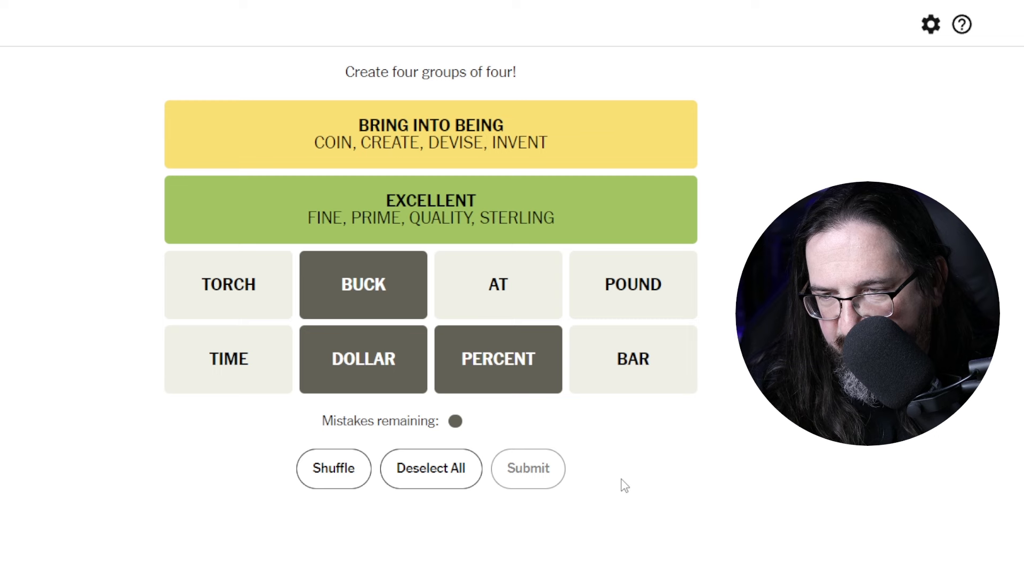
pyautogui.click(228, 359)
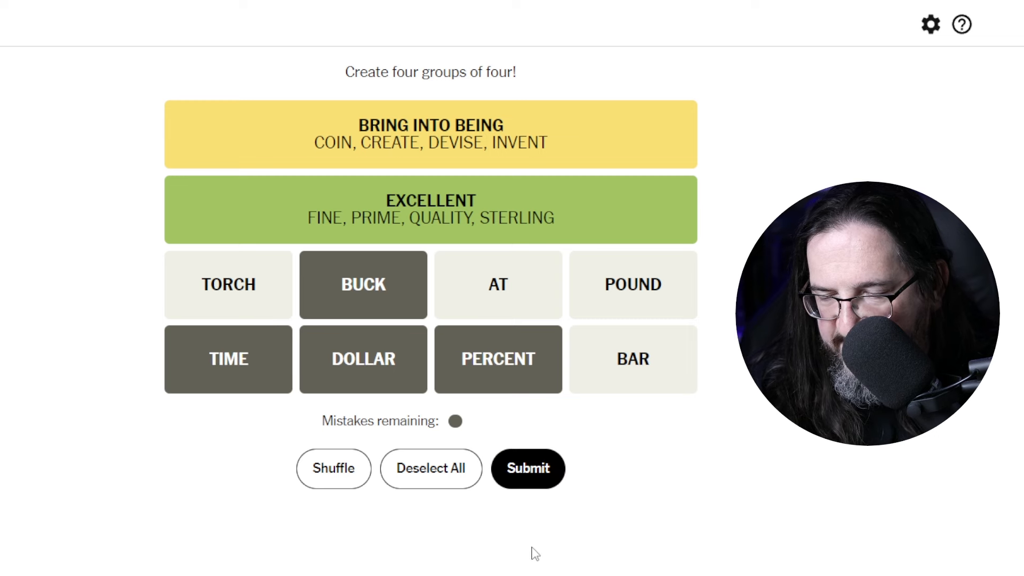
pyautogui.moveTo(528, 468)
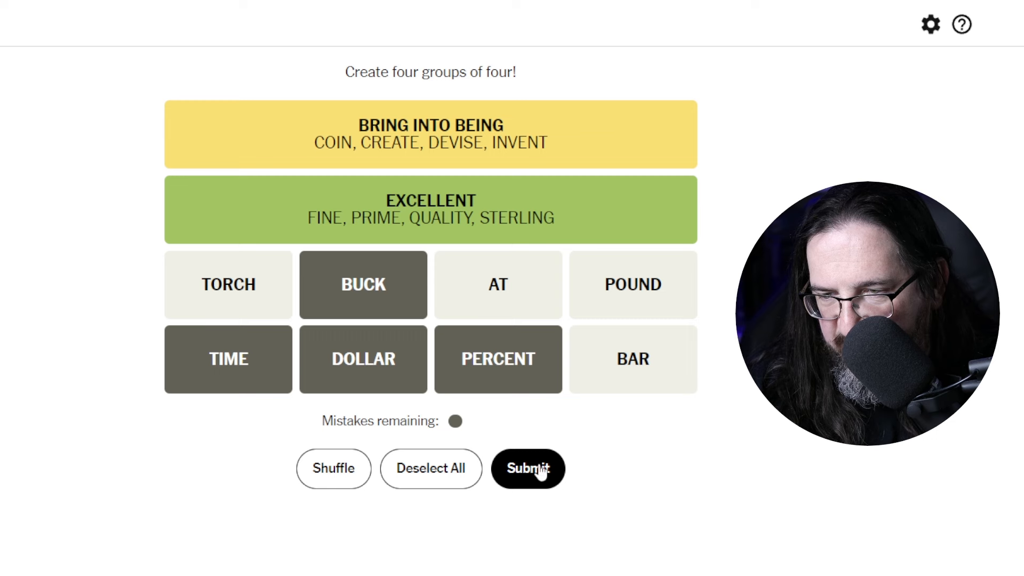
pyautogui.click(528, 469)
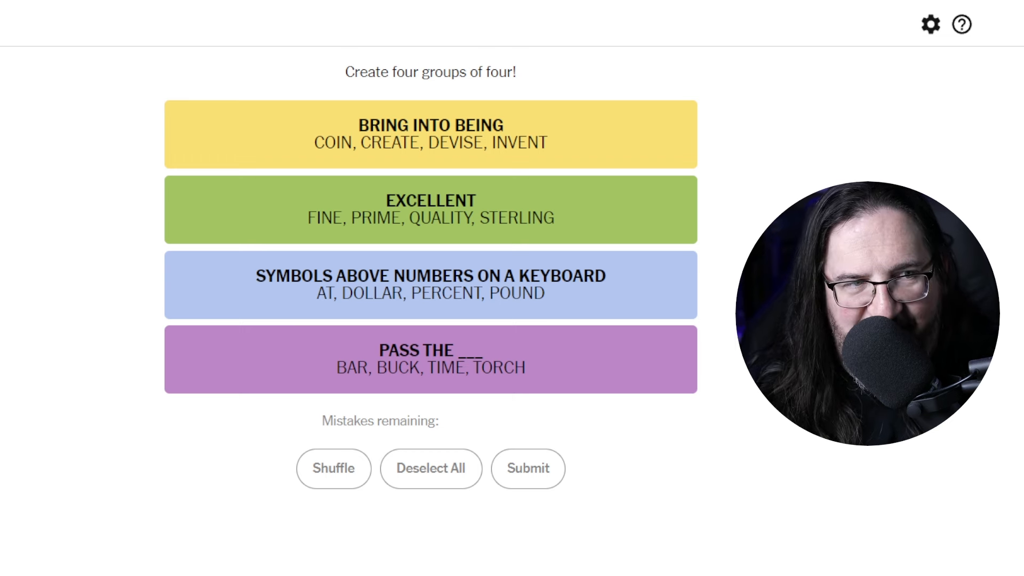
pyautogui.click(527, 468)
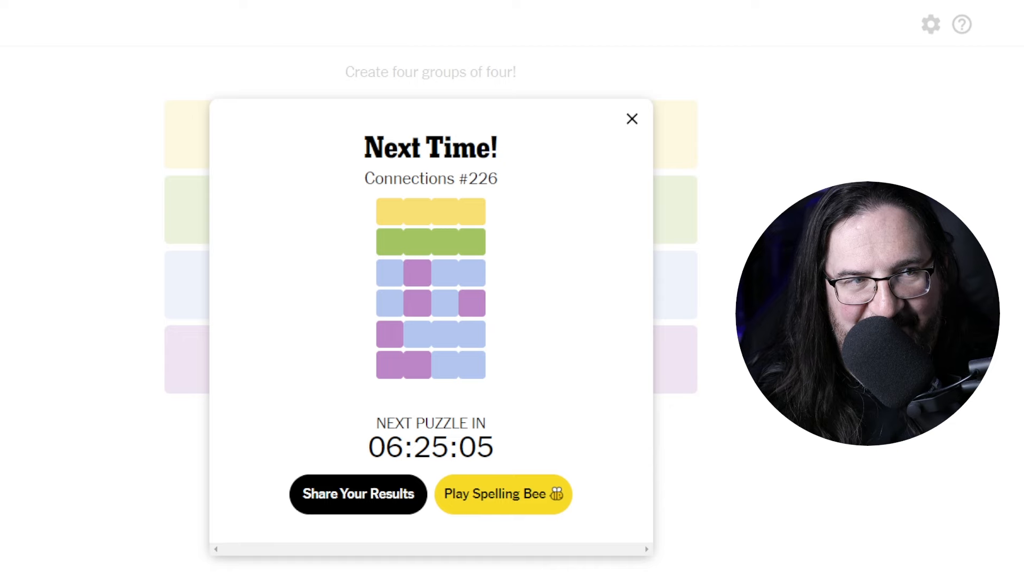
pyautogui.click(631, 119)
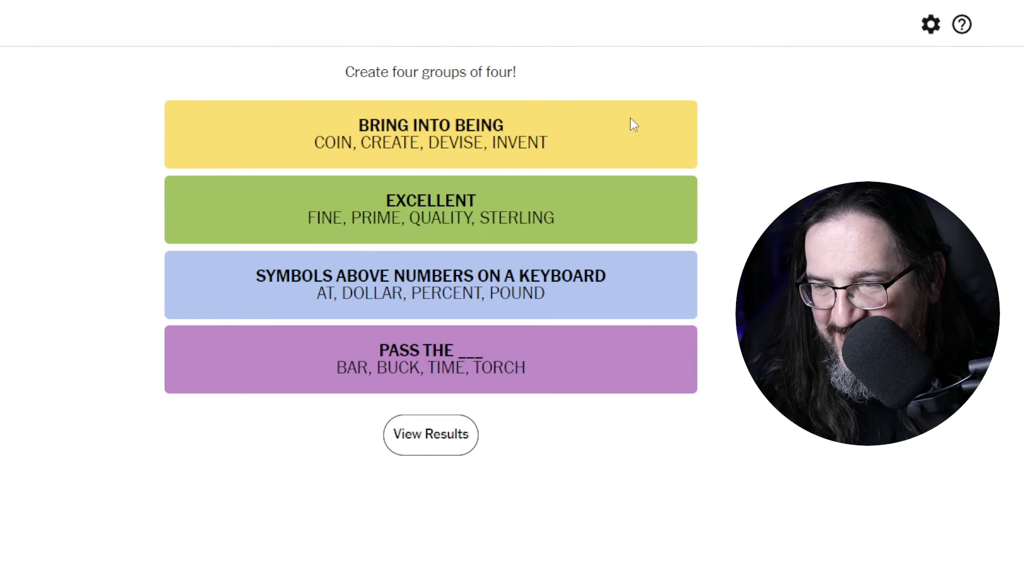
pyautogui.moveTo(711, 355)
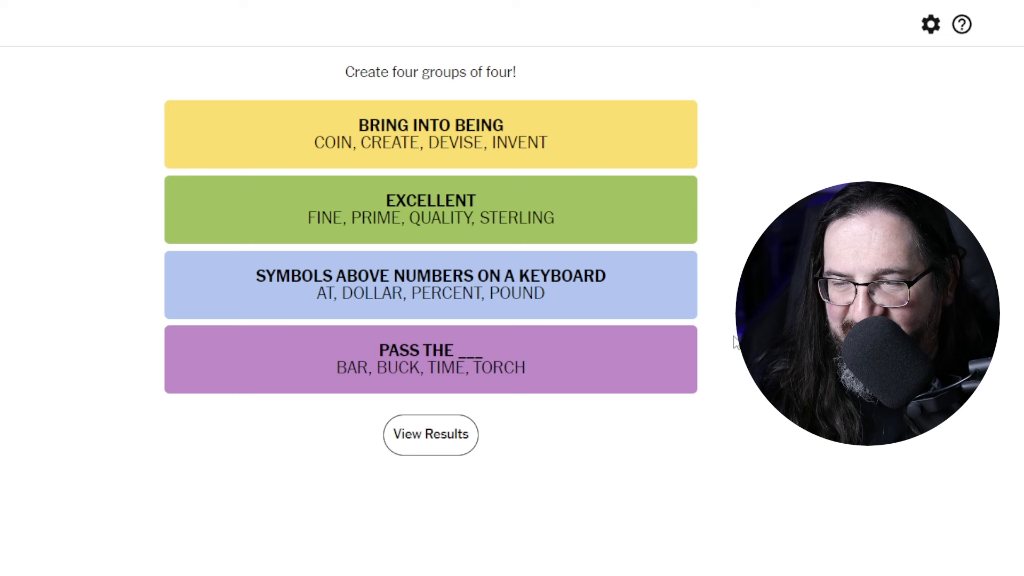
pyautogui.moveTo(648, 381)
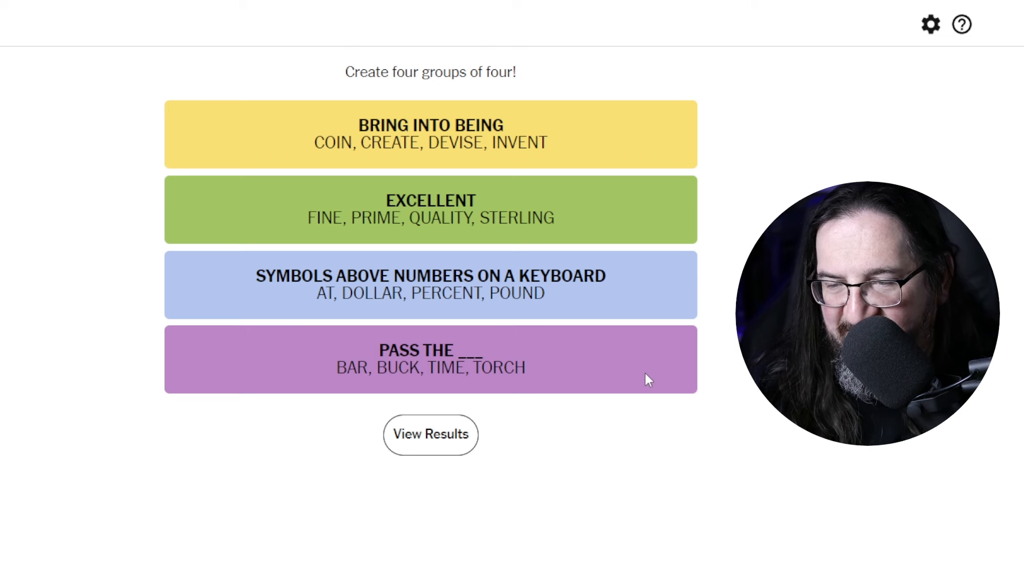
pyautogui.moveTo(619, 492)
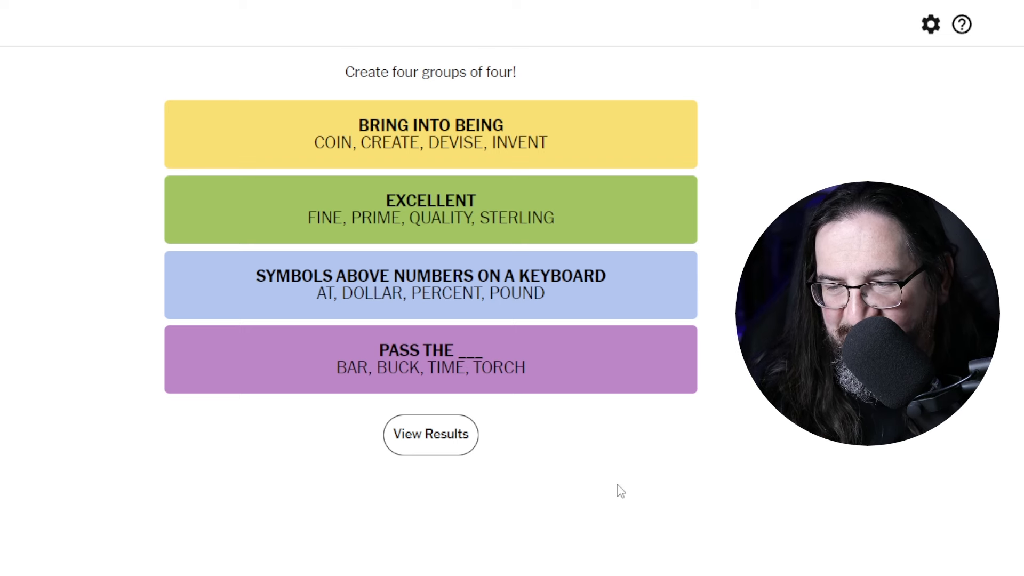